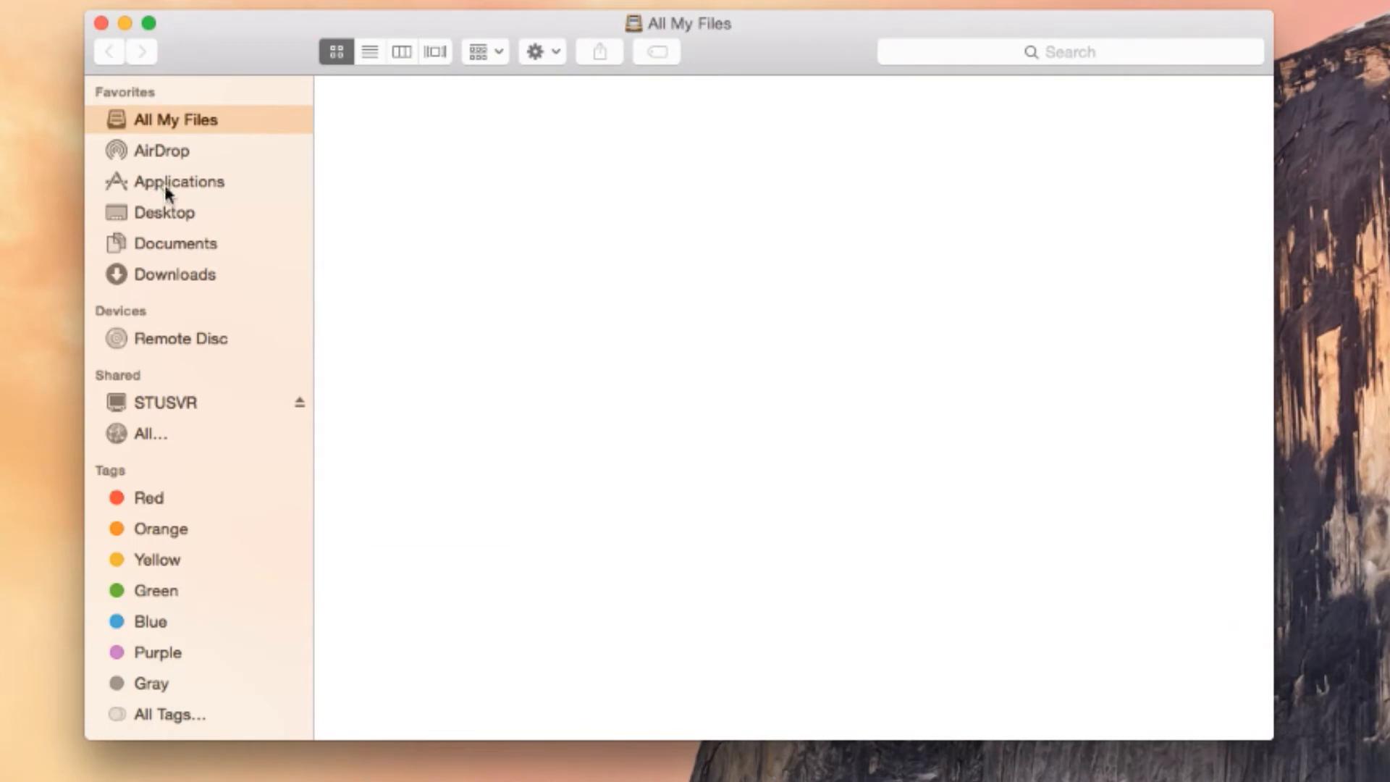
# Show the Applications folder in Cover Flow view after trying icon and column layouts.
pyautogui.click(179, 181)
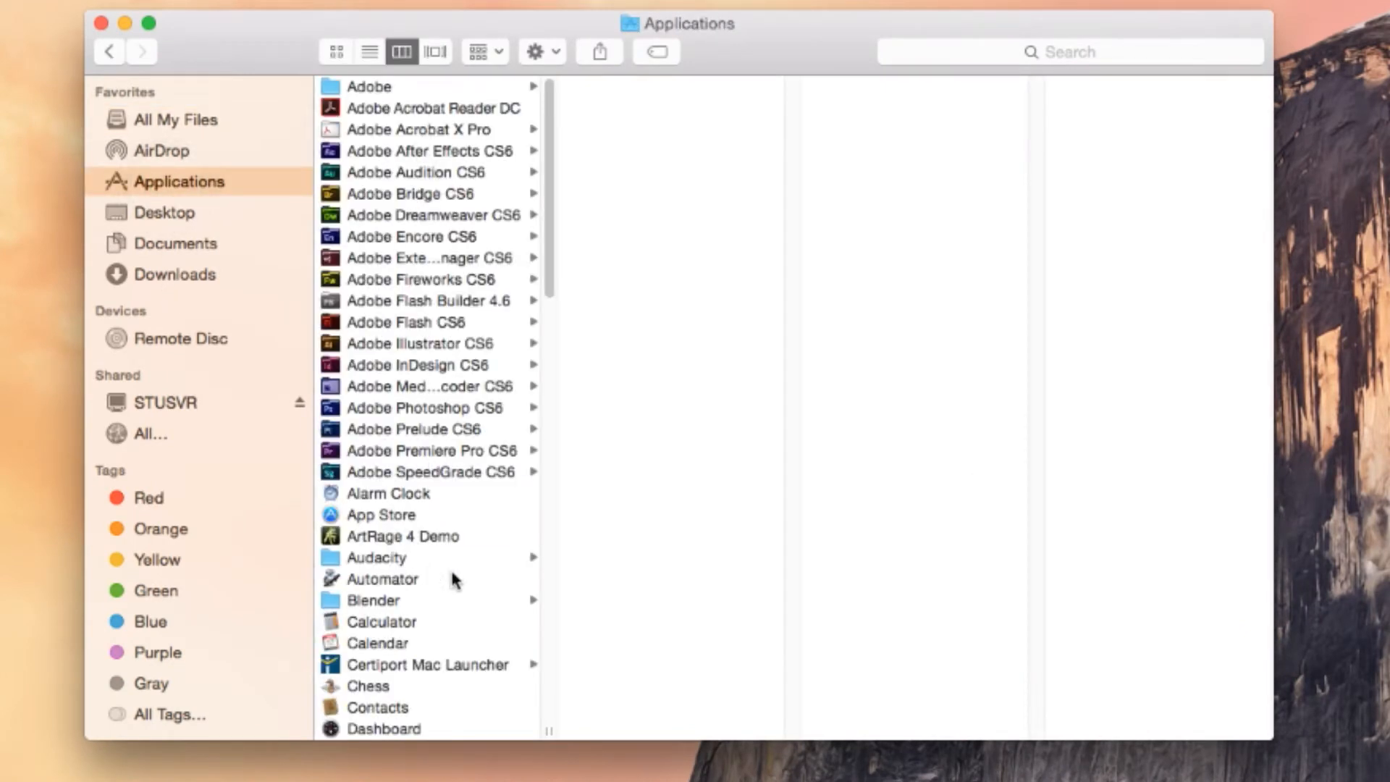
pyautogui.moveTo(421, 145)
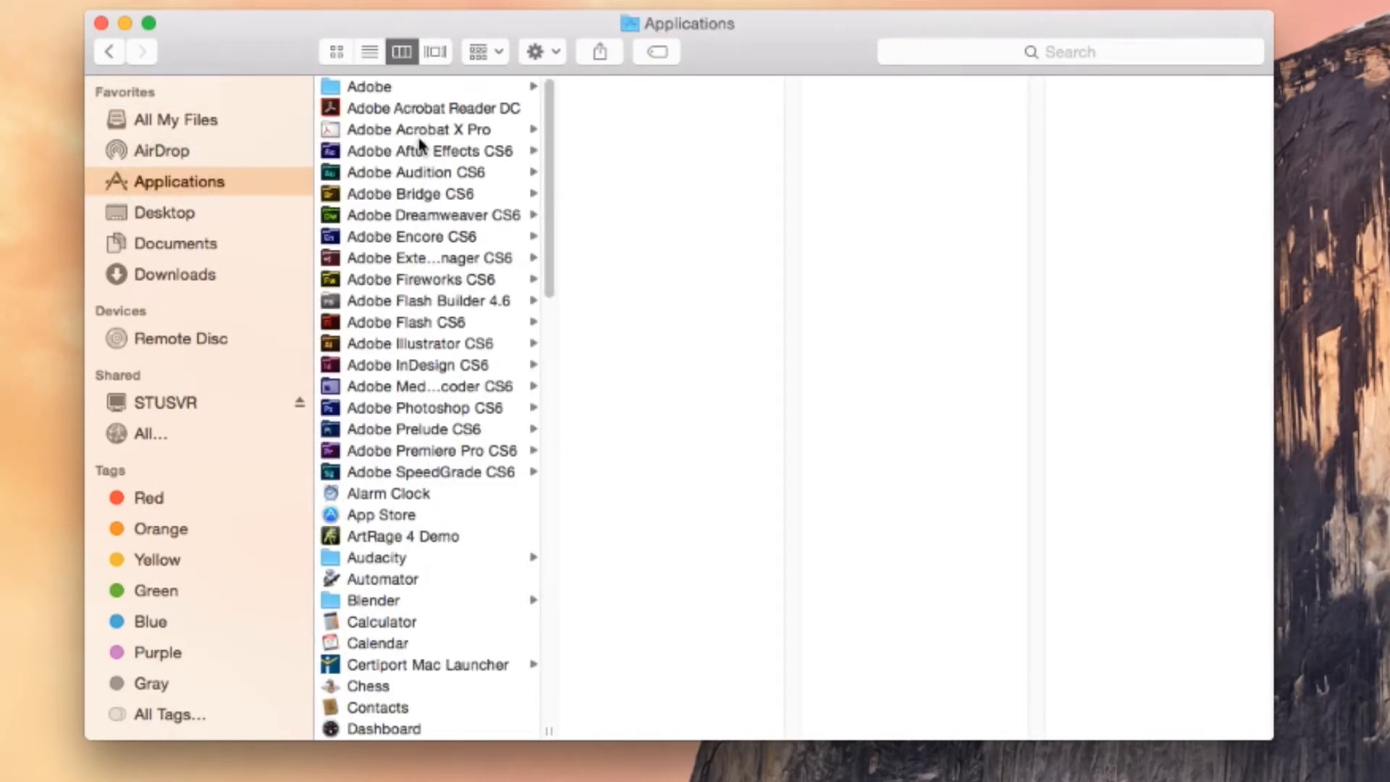
pyautogui.click(334, 51)
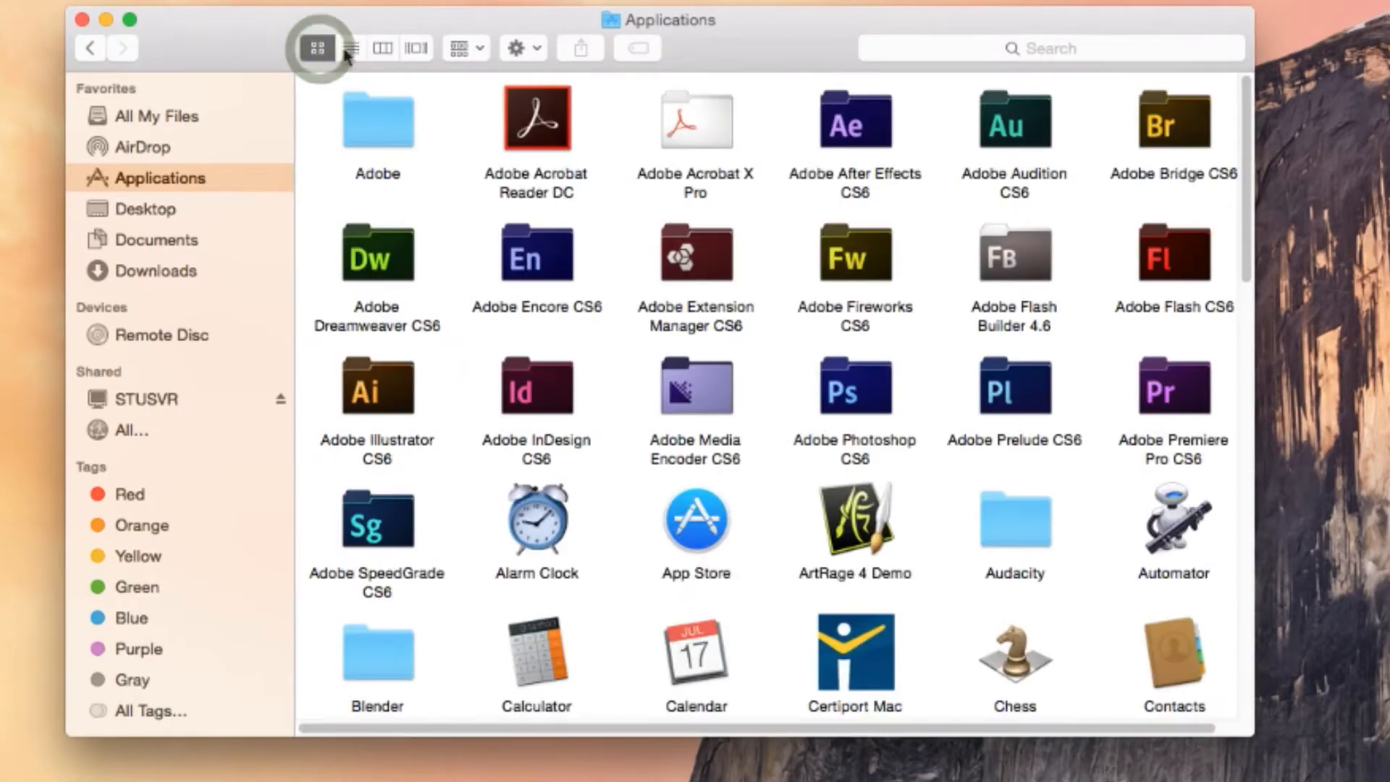
pyautogui.click(383, 48)
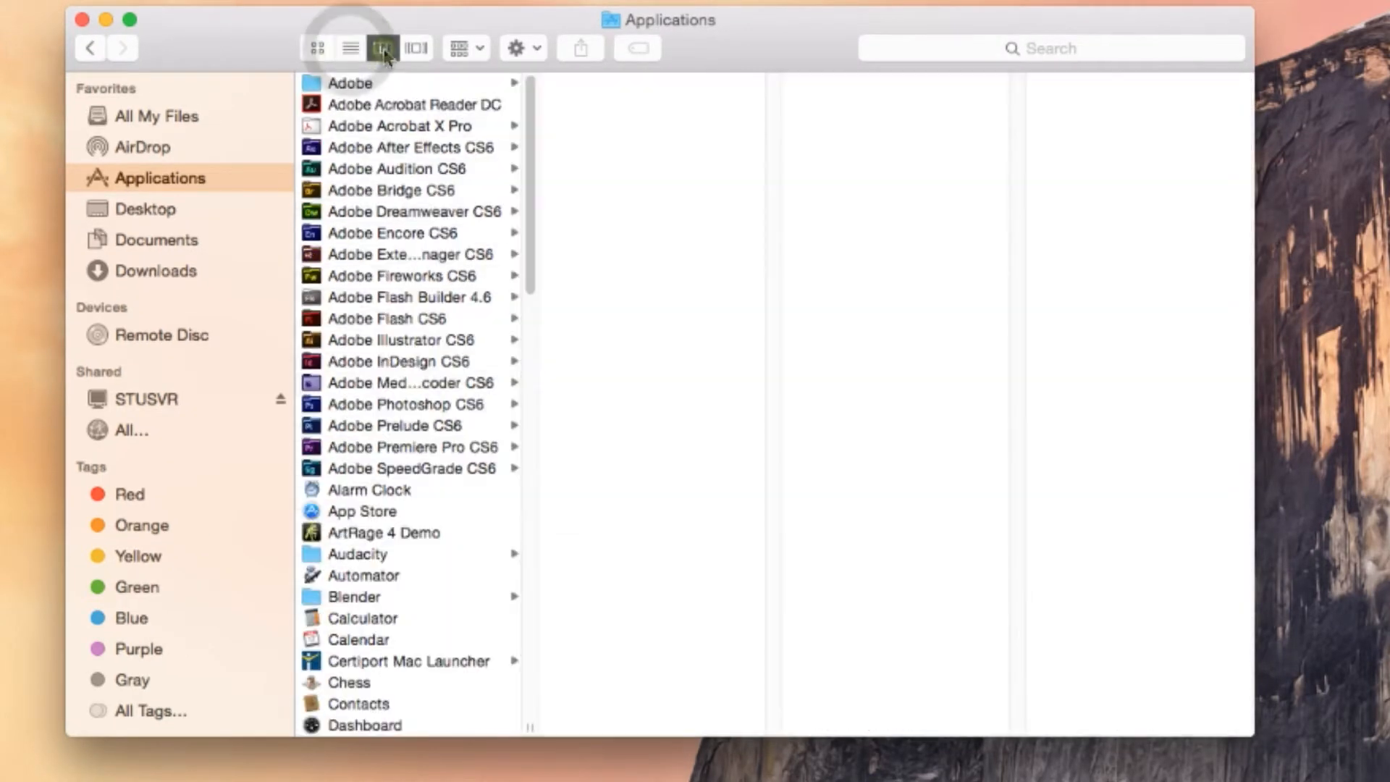
pyautogui.click(382, 48)
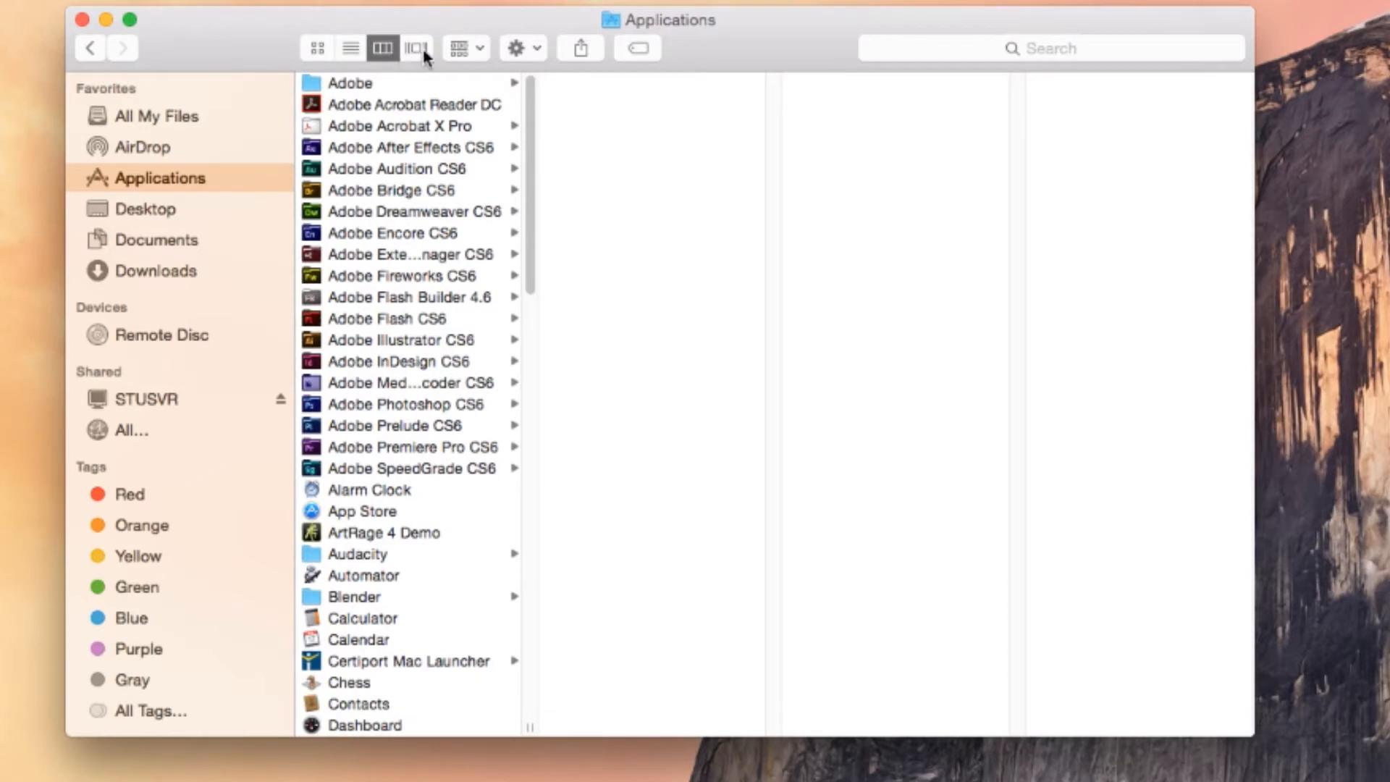
pyautogui.click(417, 48)
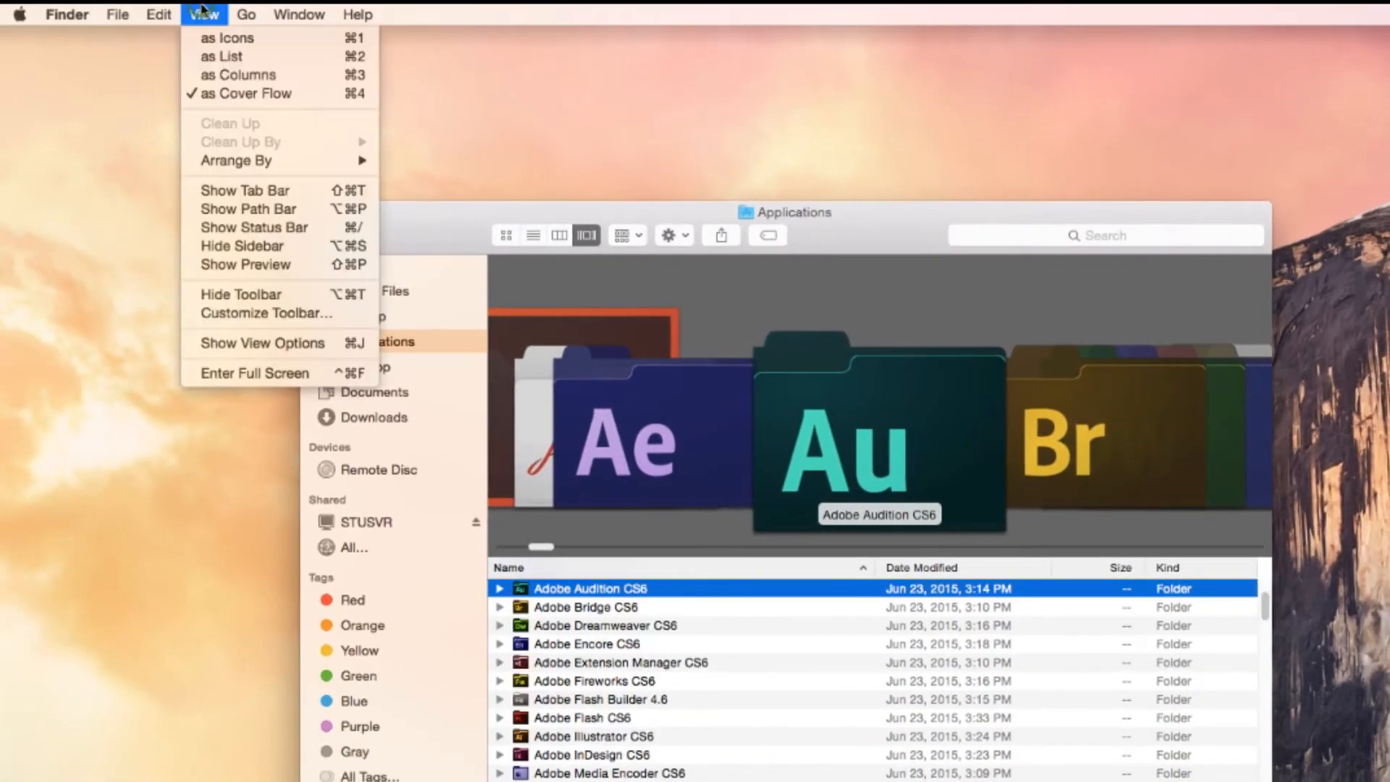
pyautogui.moveTo(266, 313)
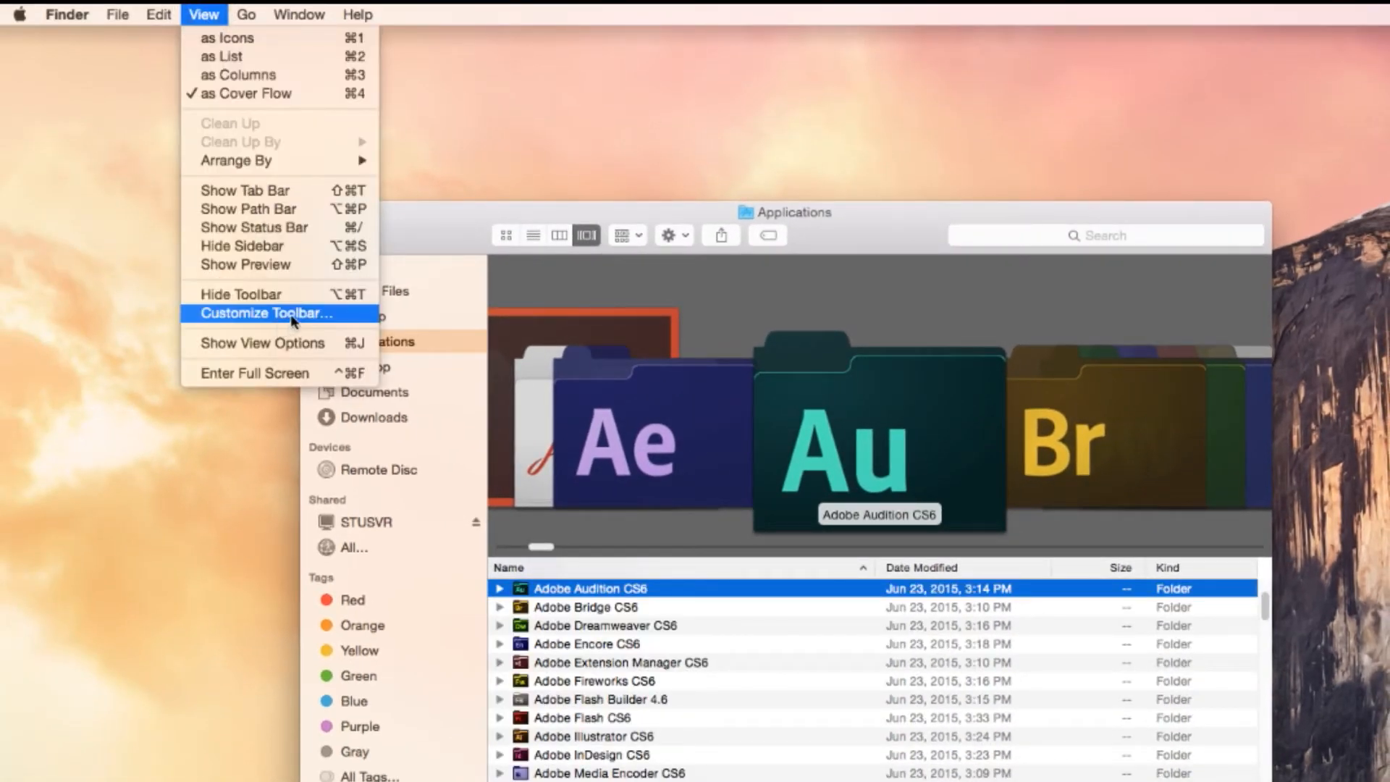
pyautogui.moveTo(721, 235)
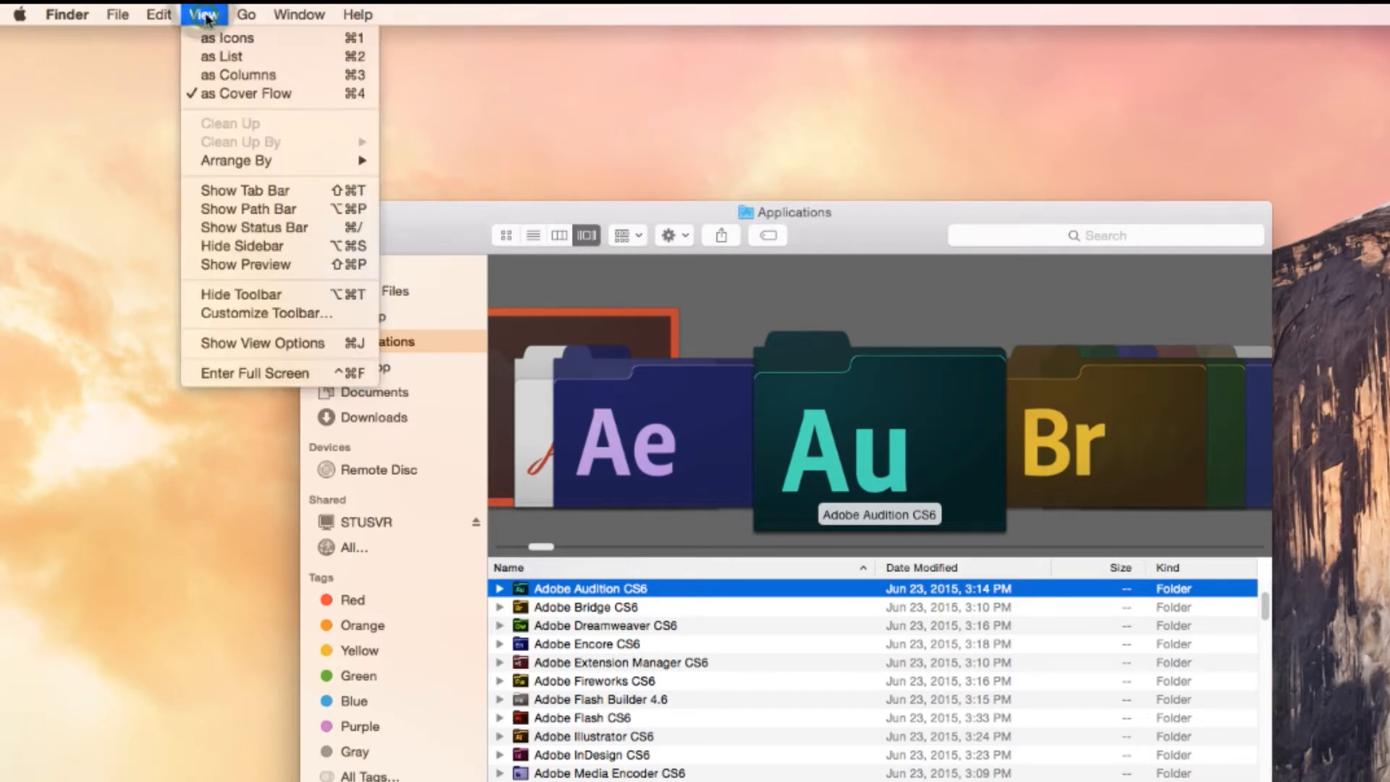
# Bring up the Customize Toolbar sheet from the View menu.
pyautogui.click(267, 313)
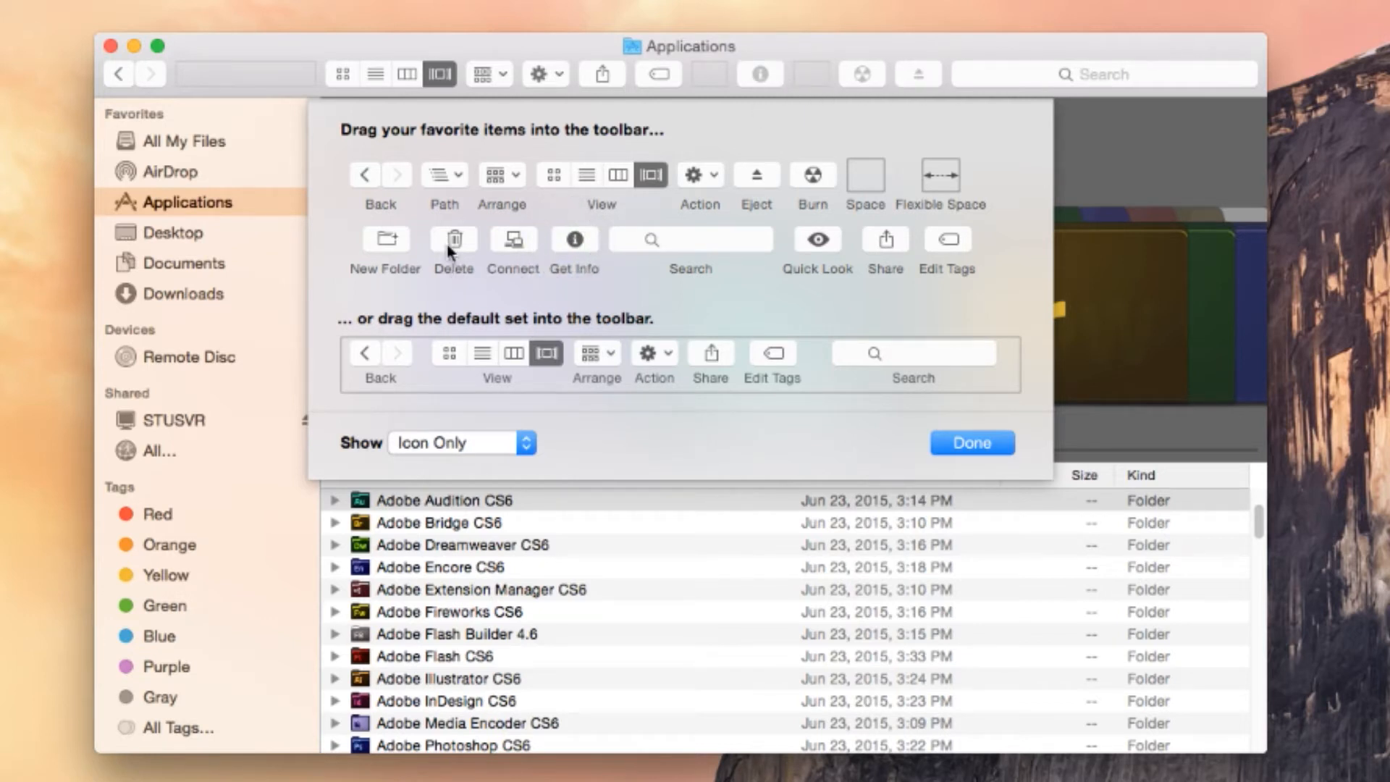
# Add Delete and New Folder to the toolbar, label items as Icon and Text, and finish customizing.
pyautogui.moveTo(454, 239); pyautogui.dragTo(758, 67)
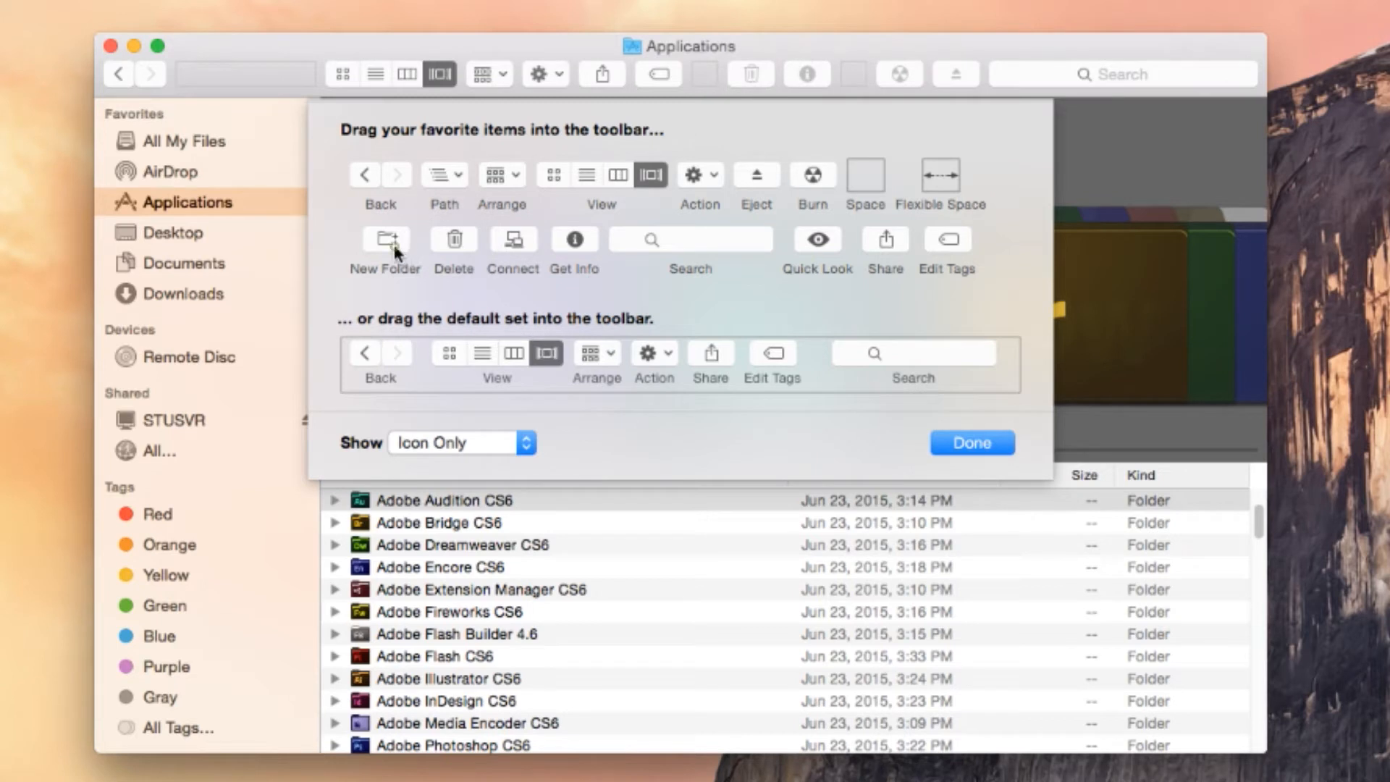
pyautogui.moveTo(385, 239); pyautogui.dragTo(768, 74)
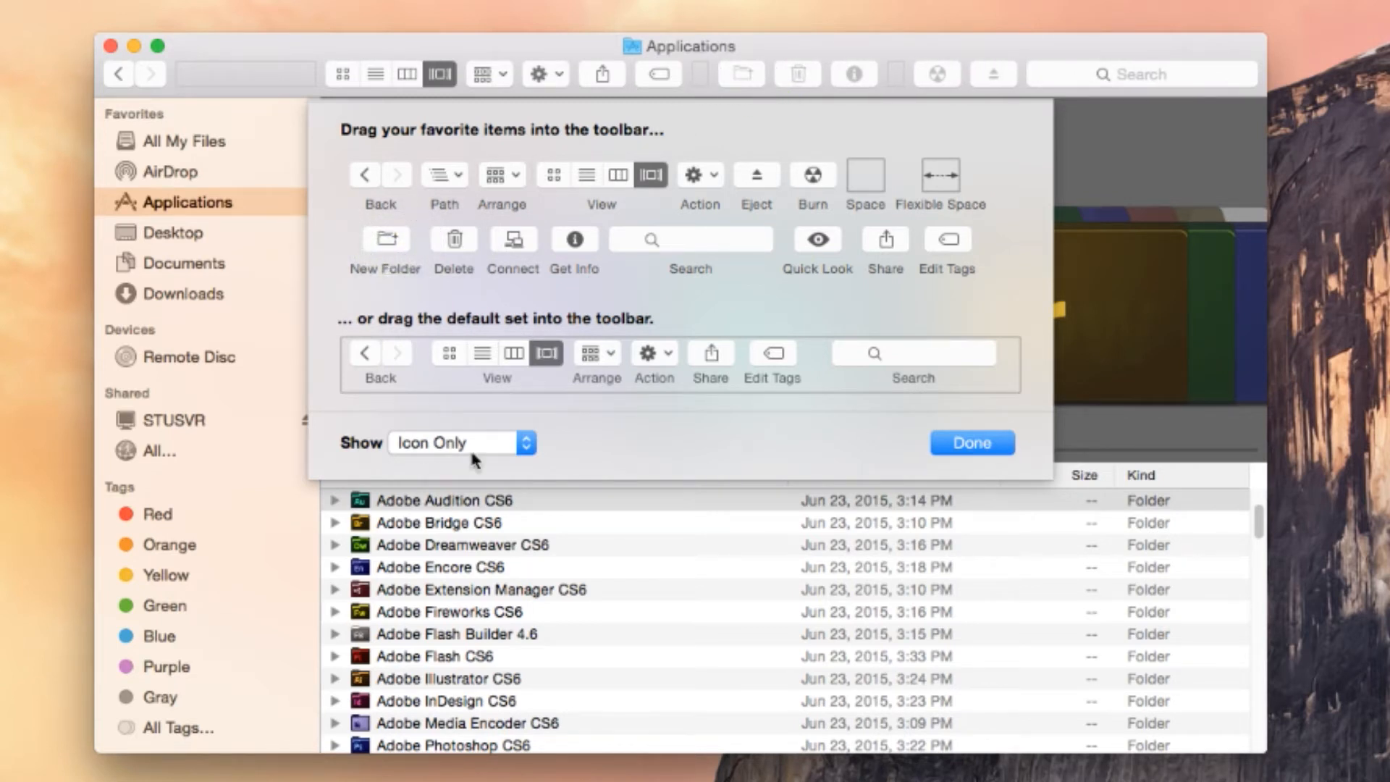
pyautogui.moveTo(520, 465)
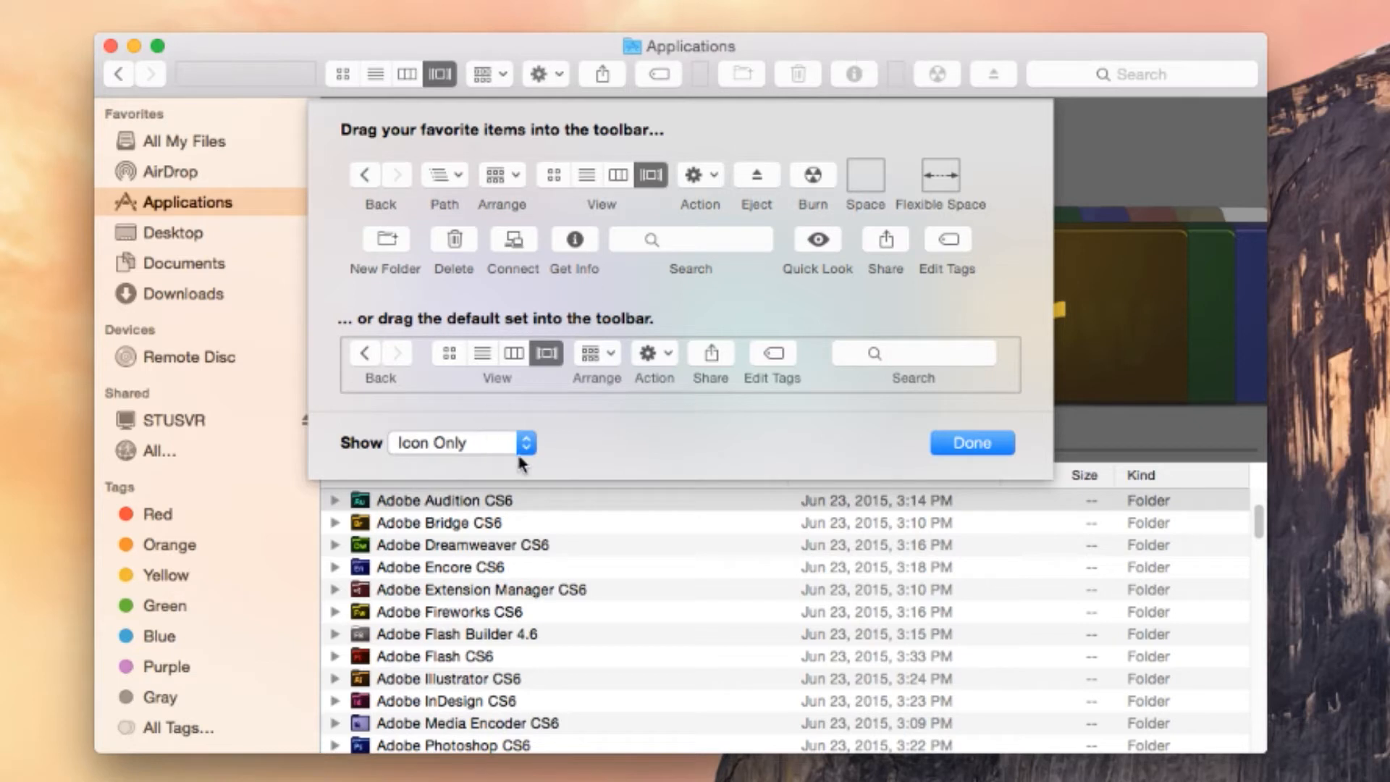
pyautogui.click(524, 443)
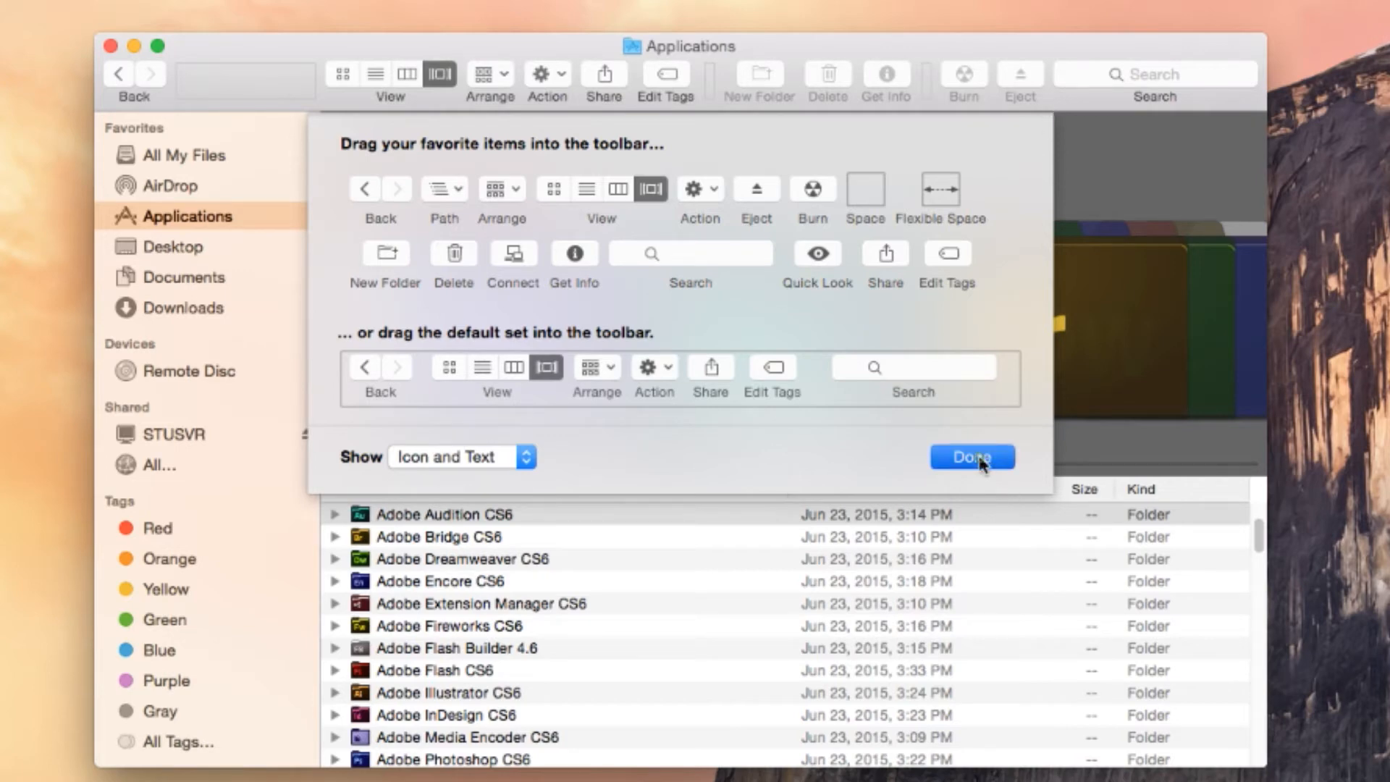
pyautogui.click(970, 456)
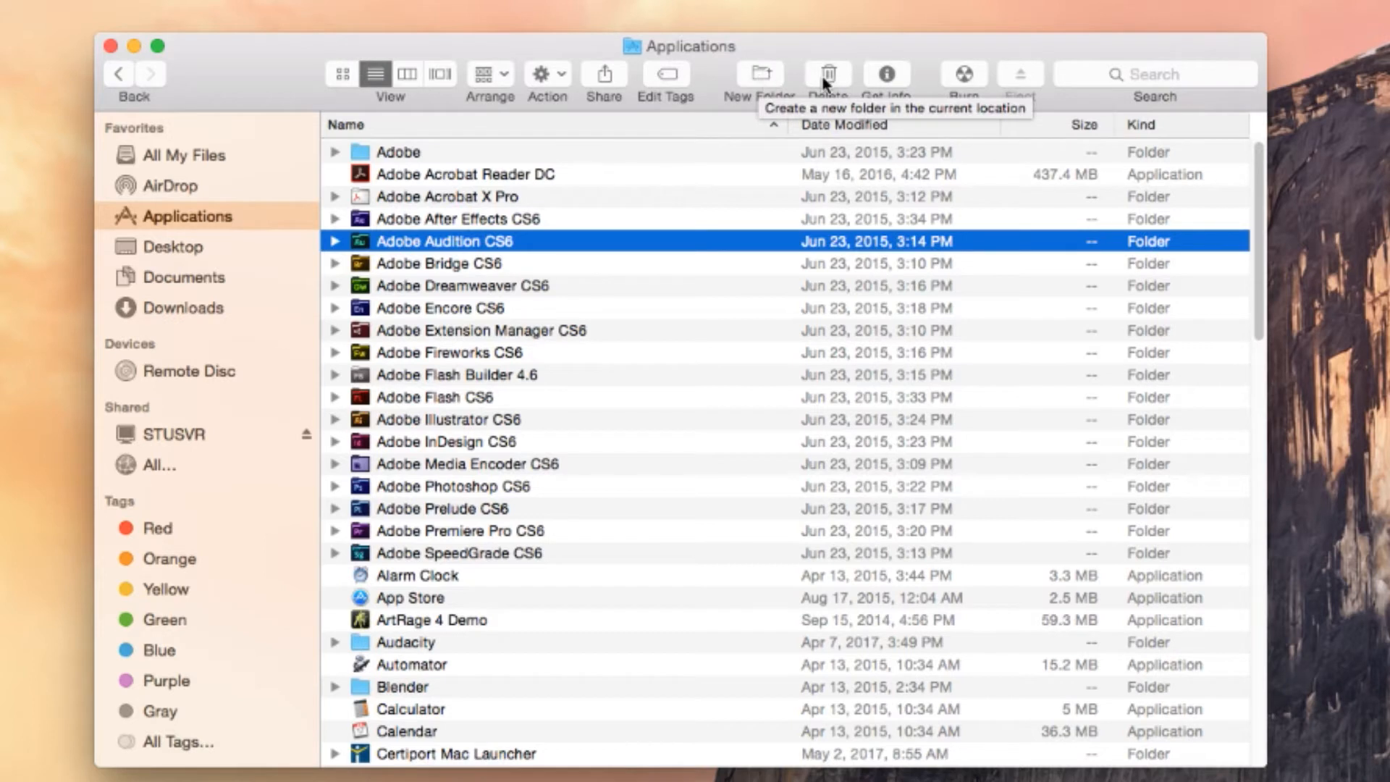
pyautogui.moveTo(829, 73)
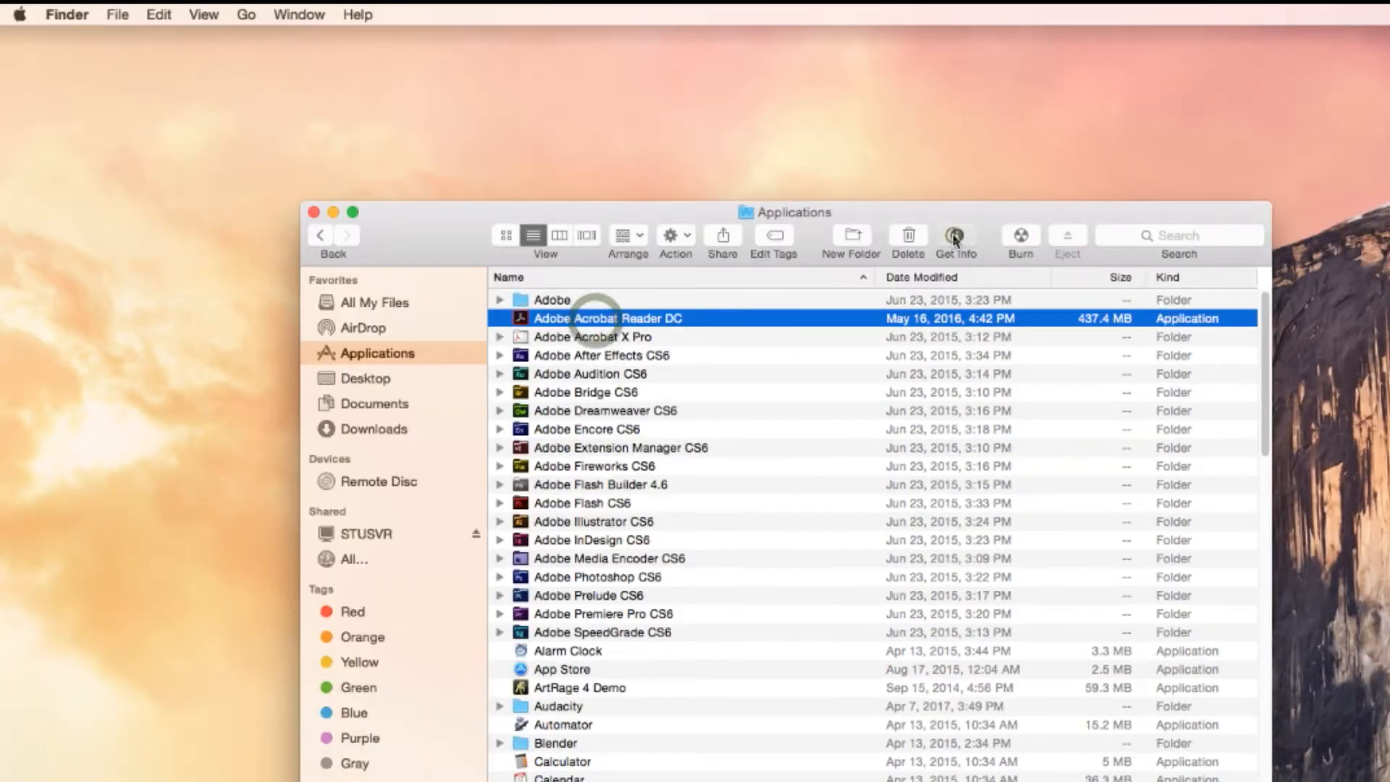
# Show and dismiss Adobe Acrobat Reader DC's info via the toolbar Get Info action.
pyautogui.click(955, 234)
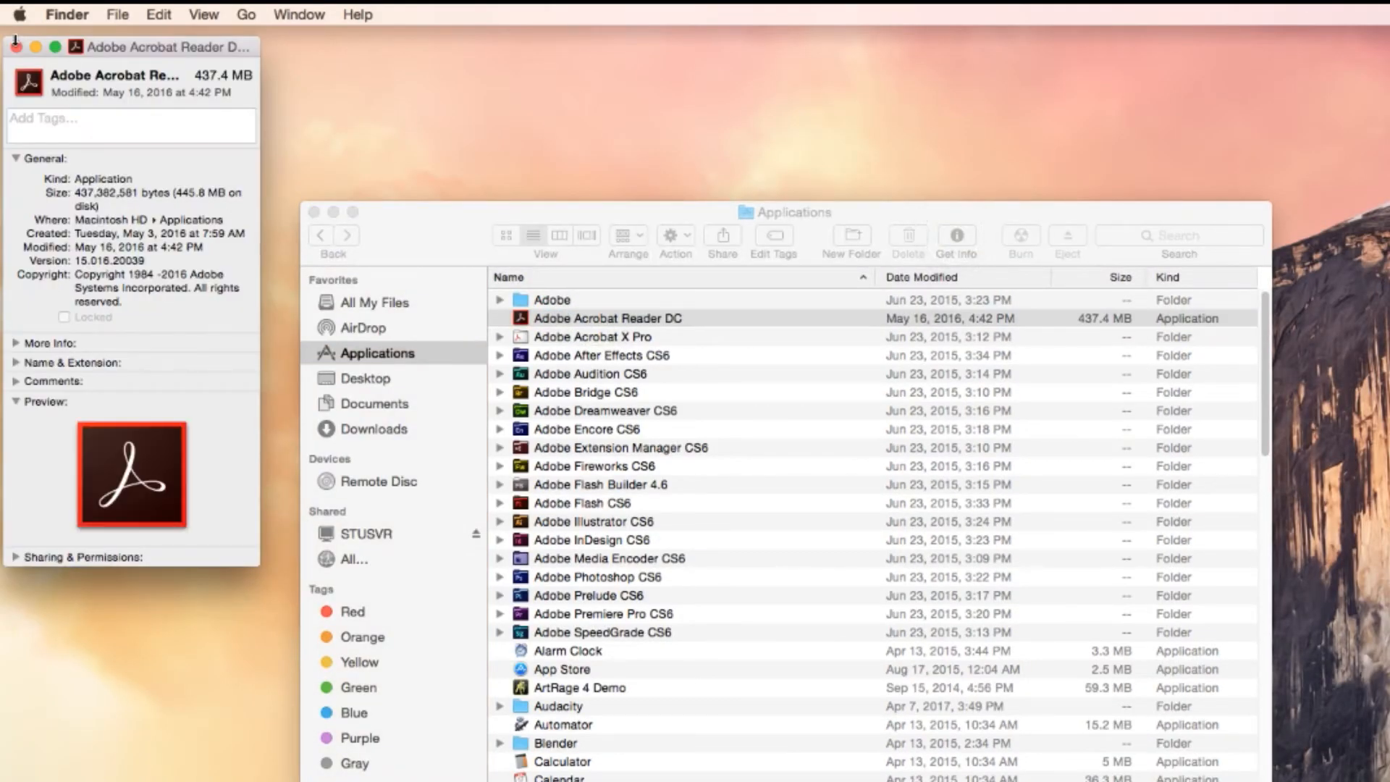
pyautogui.click(15, 46)
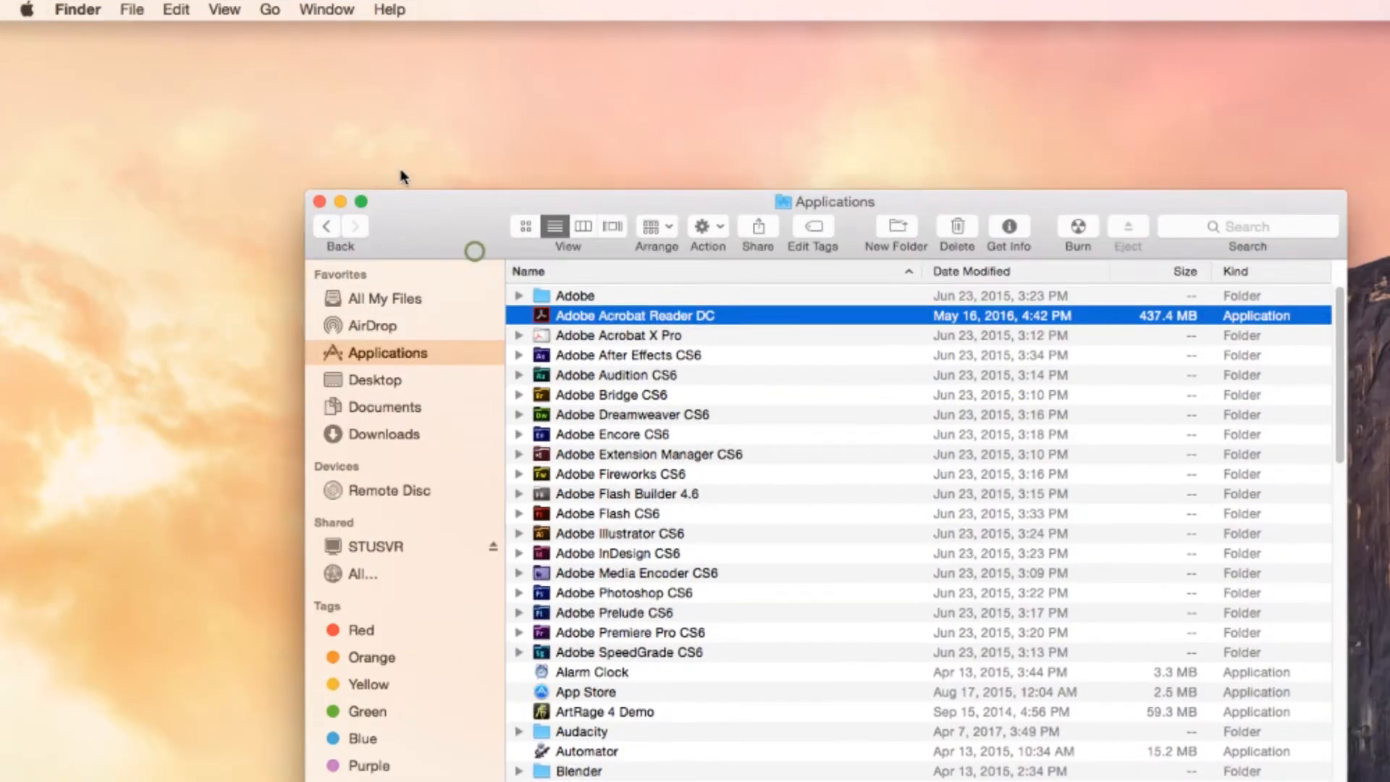
pyautogui.click(224, 10)
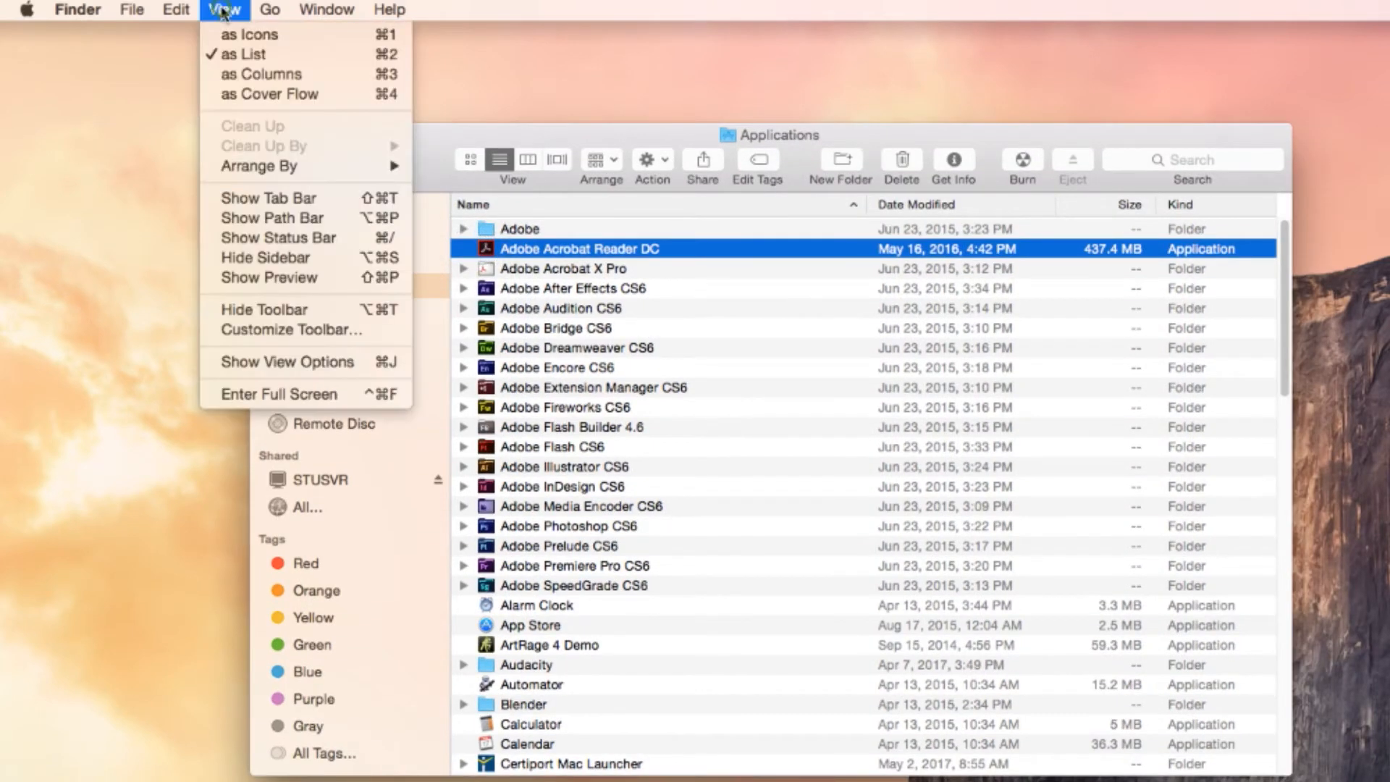
pyautogui.moveTo(270, 198)
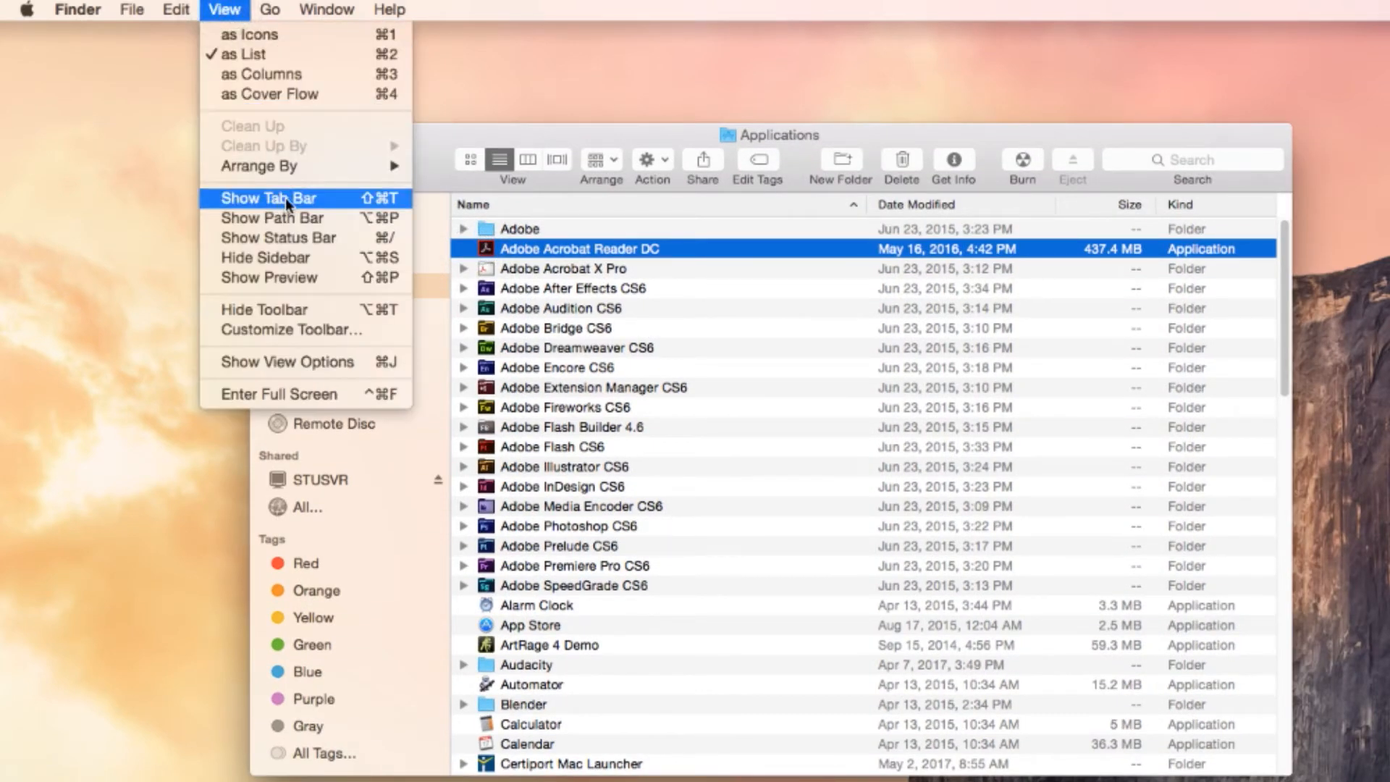
pyautogui.moveTo(222, 38)
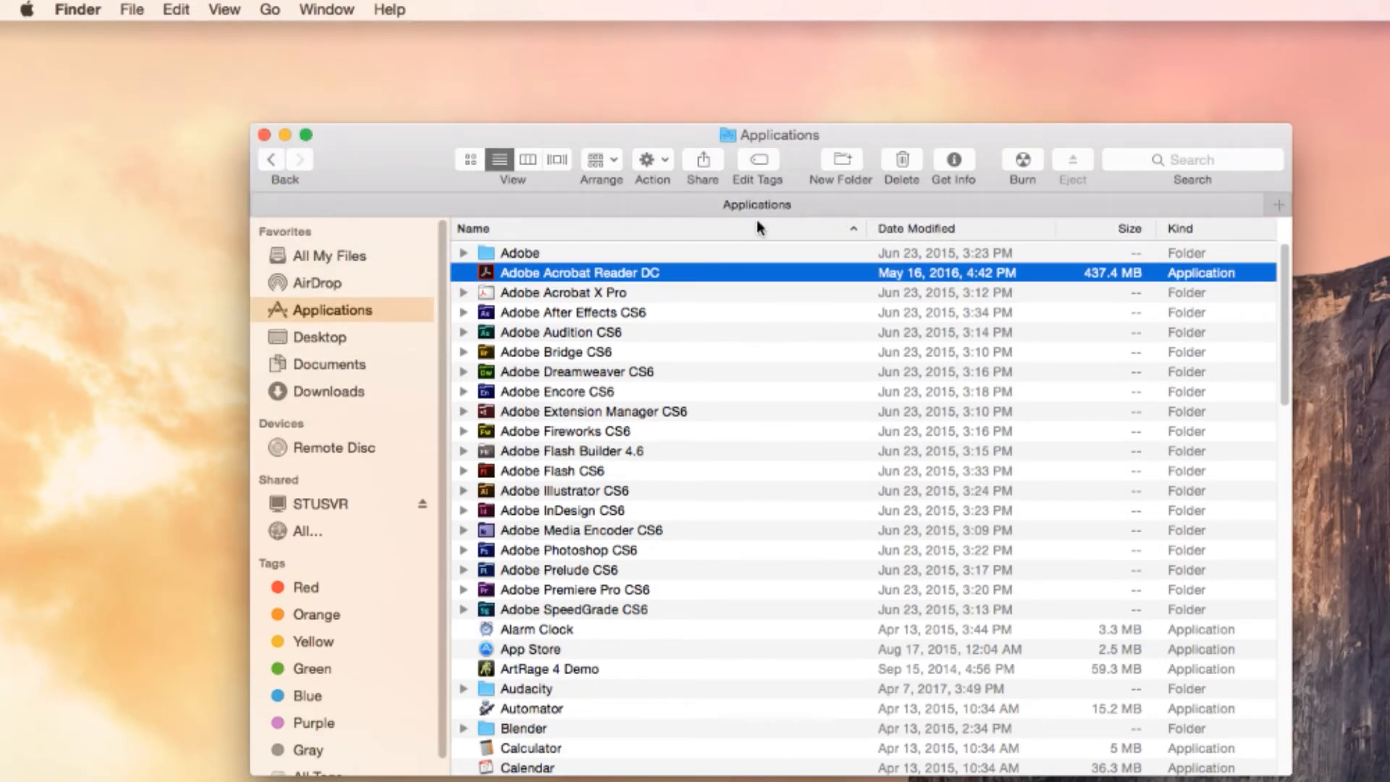
pyautogui.moveTo(842, 217)
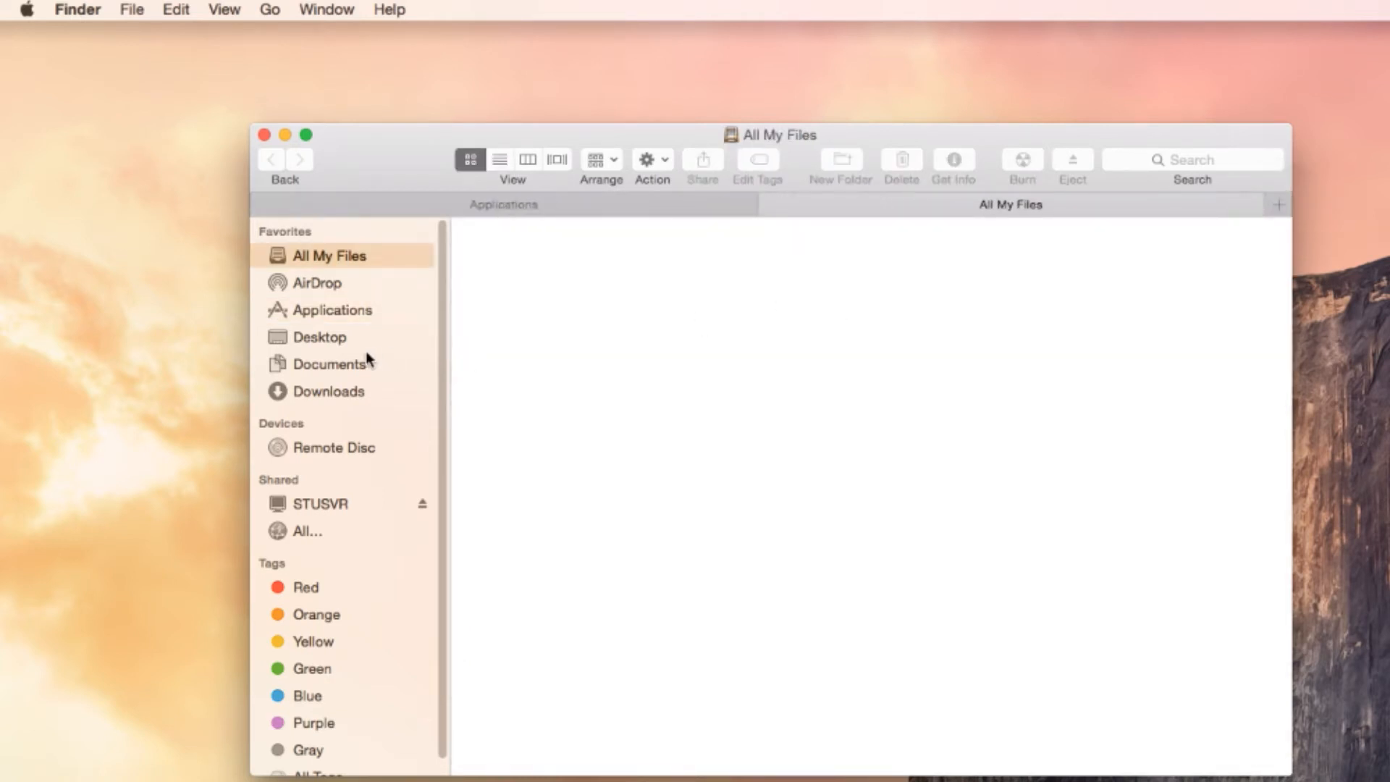
# Browse Documents in a second tab, selecting Microsoft User Data, then close it leaving the Applications tab.
pyautogui.click(334, 363)
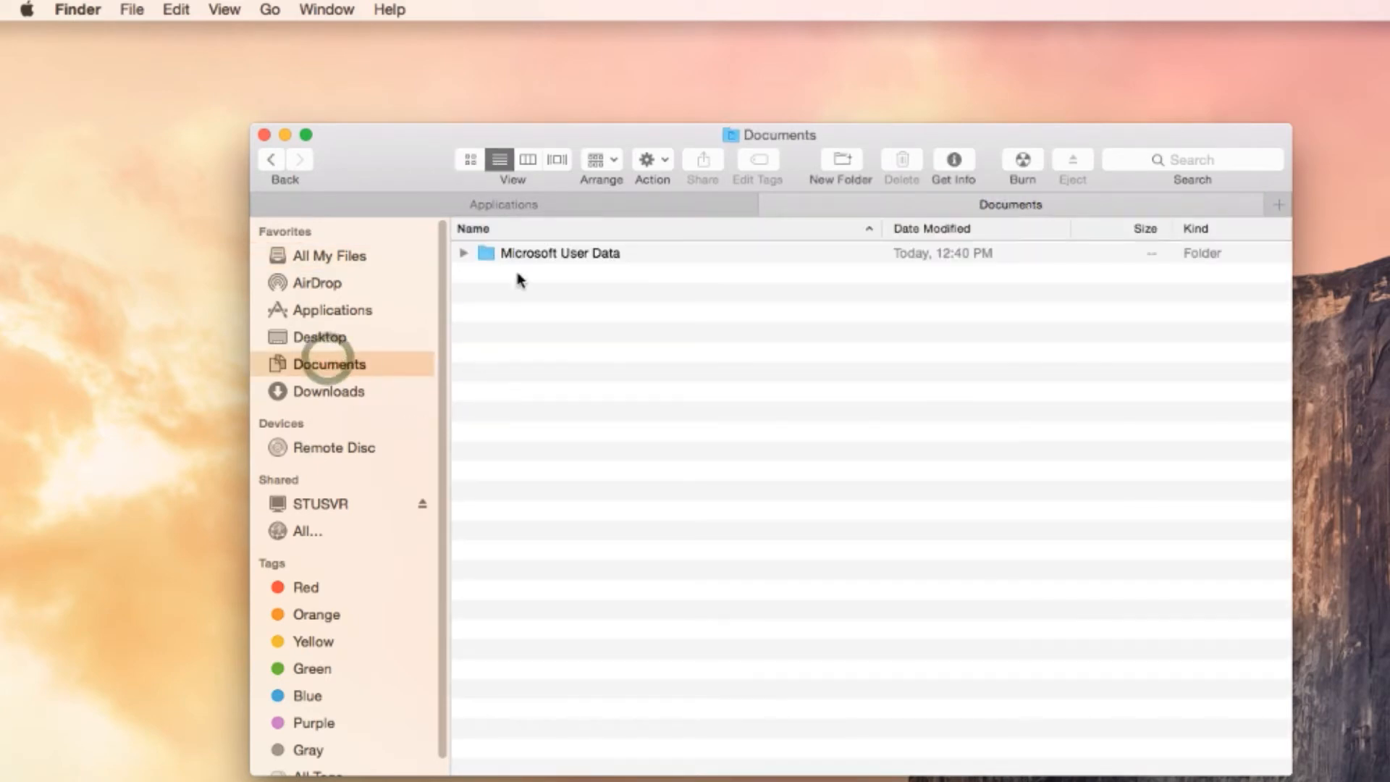
pyautogui.click(559, 252)
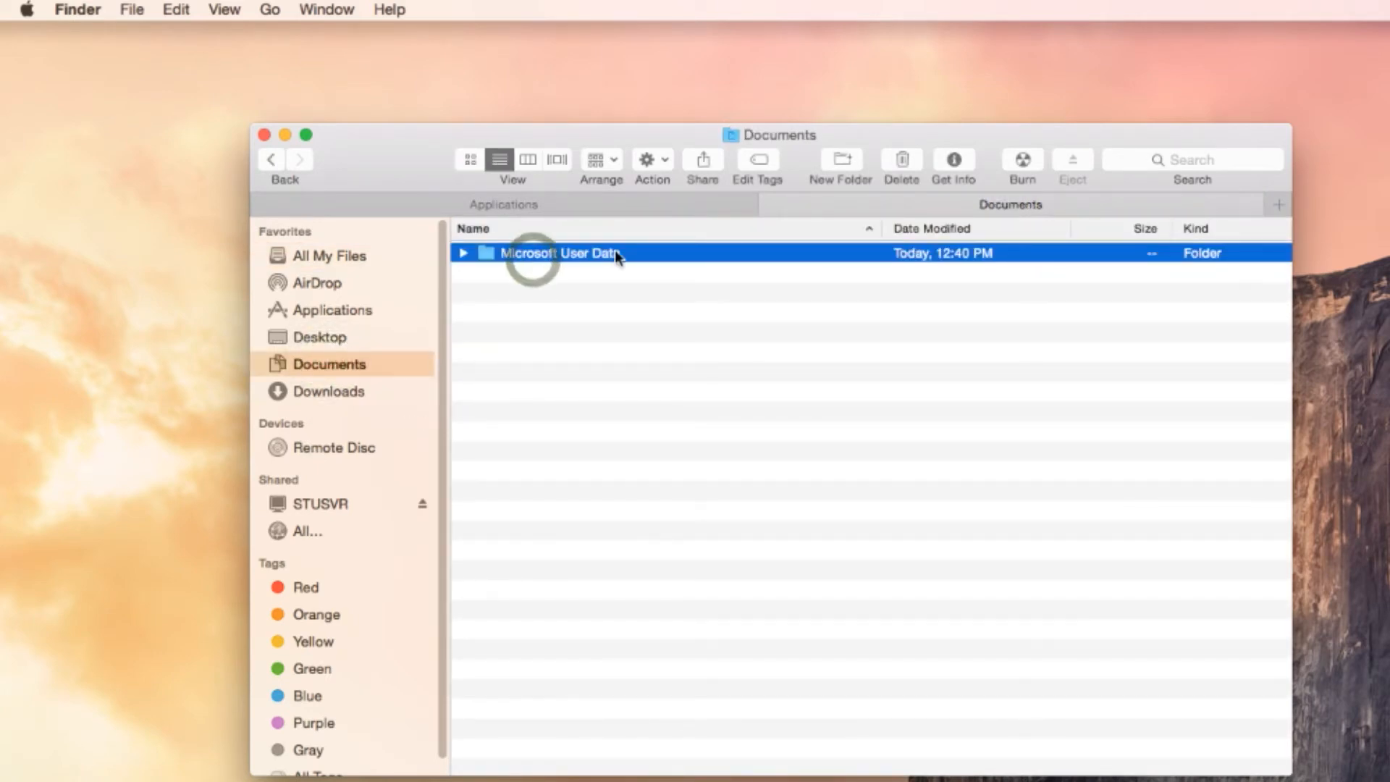
pyautogui.click(503, 204)
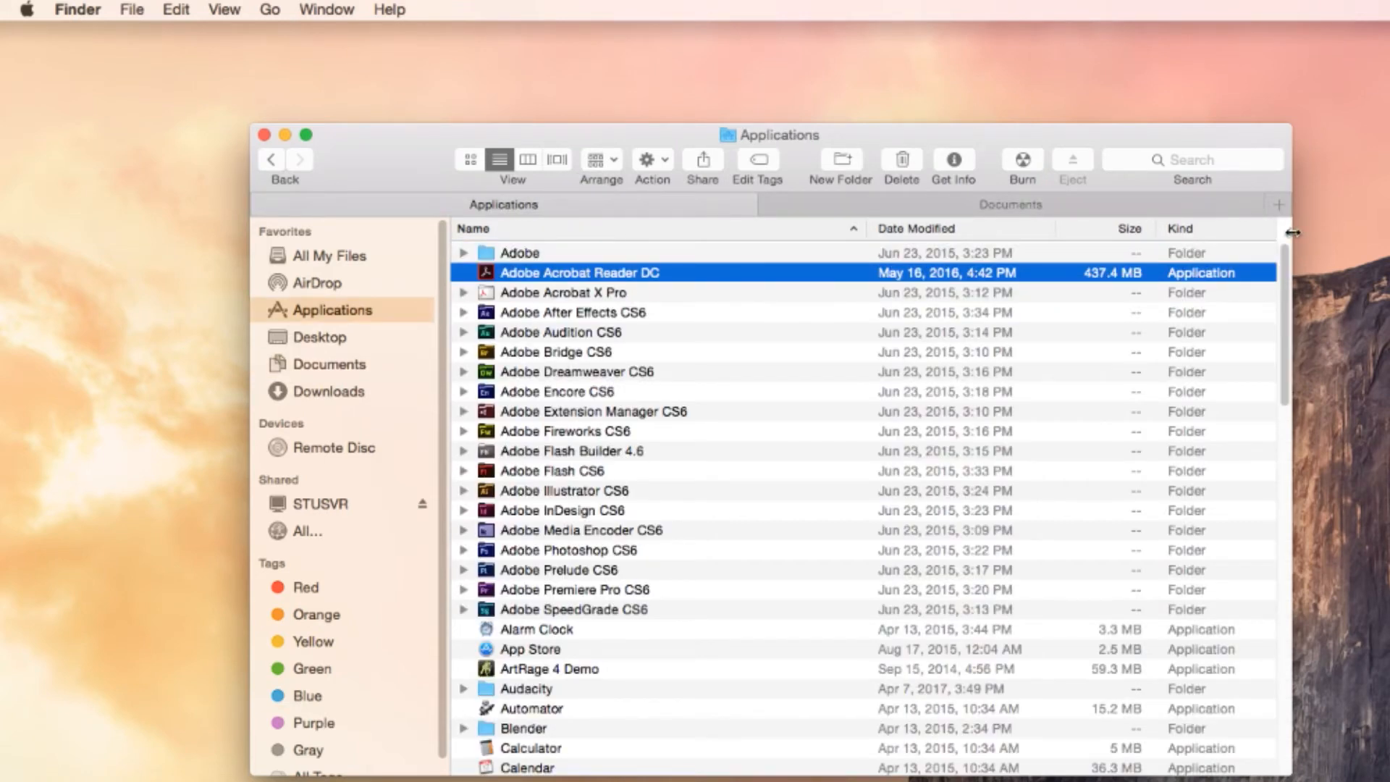
pyautogui.click(330, 255)
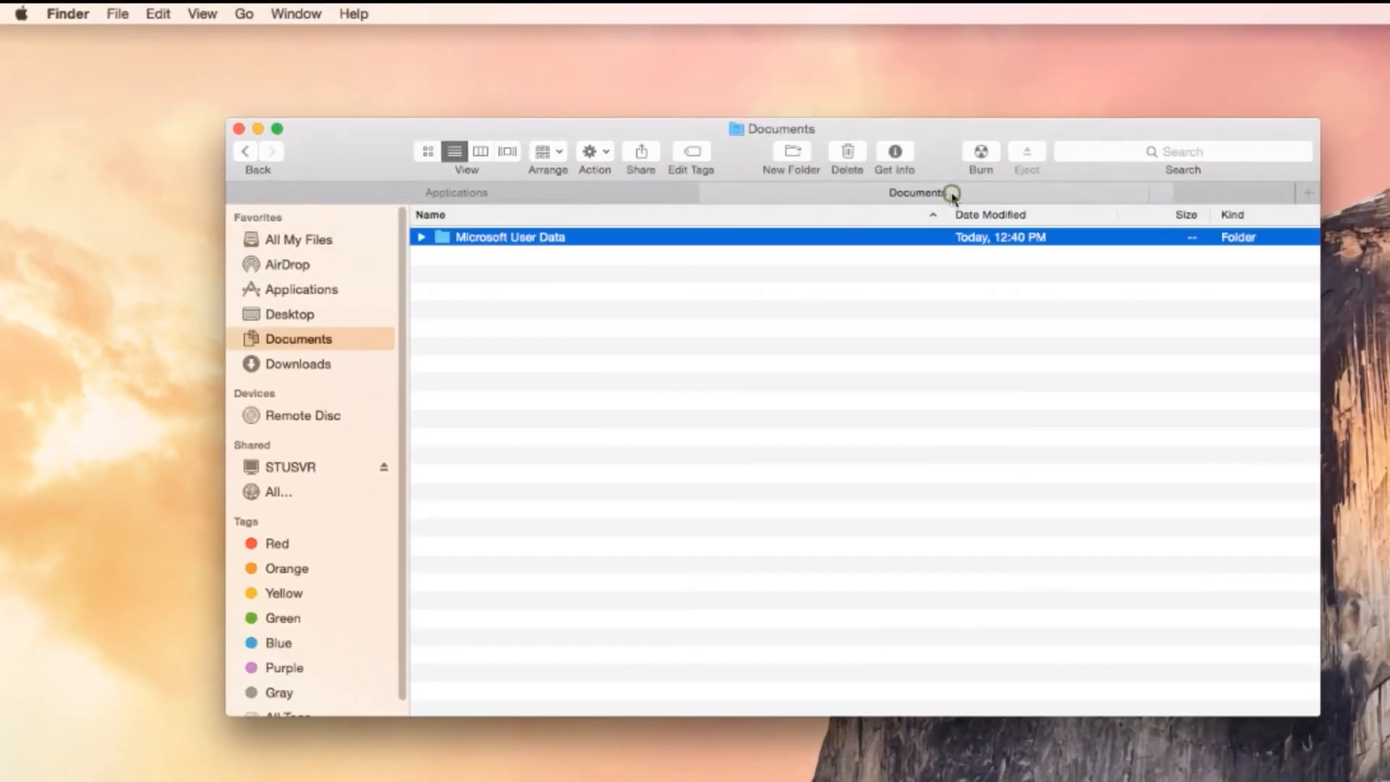
pyautogui.click(302, 290)
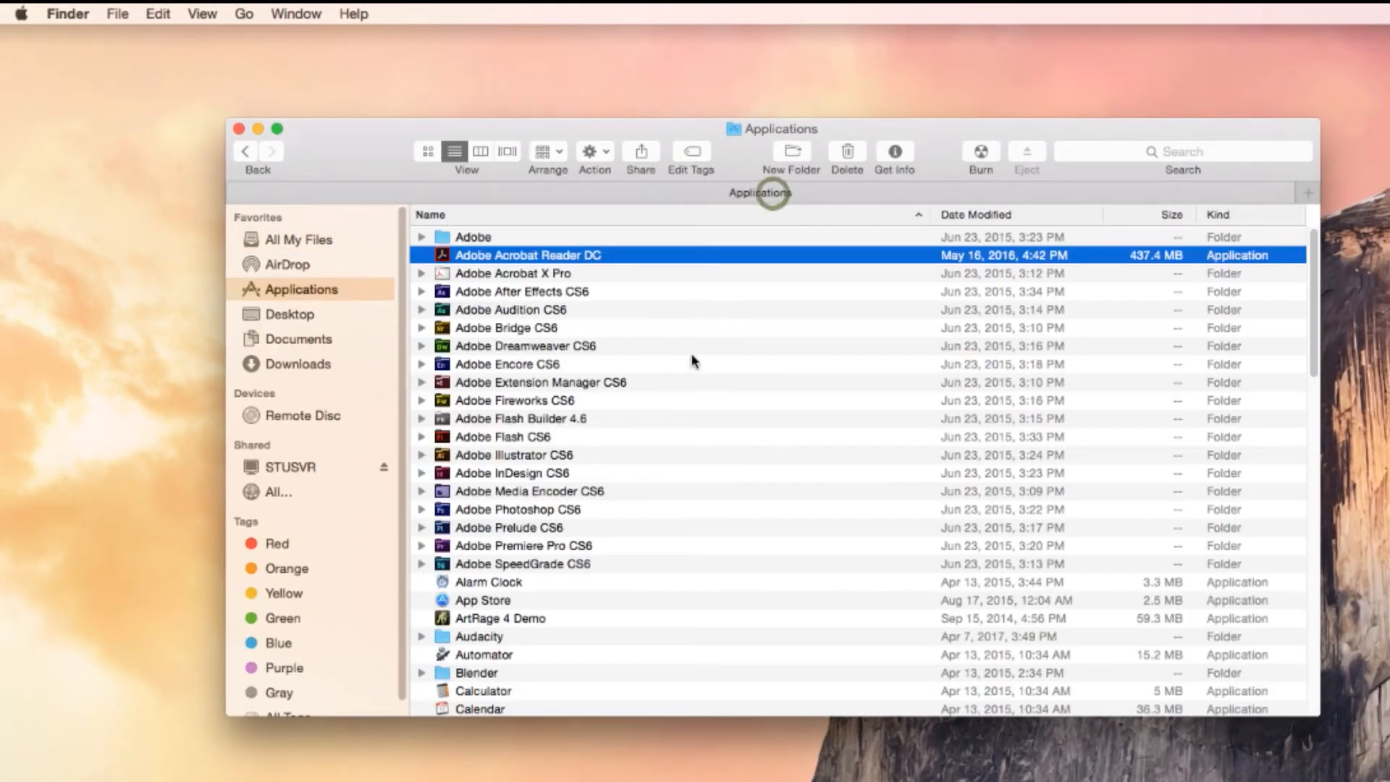
pyautogui.click(203, 13)
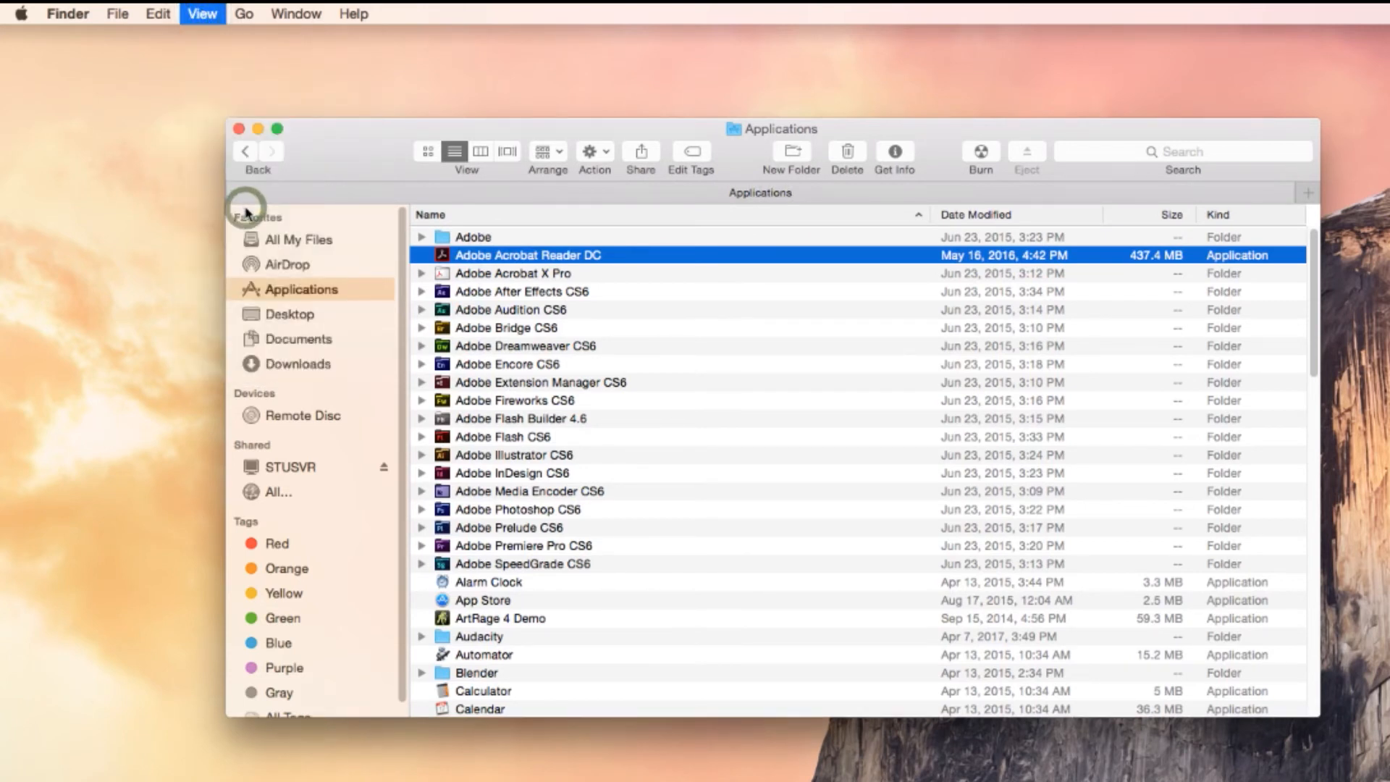
# Turn on the path bar and status bar, jump to Macintosh HD and select Library then LanSchool Files.
pyautogui.click(201, 13)
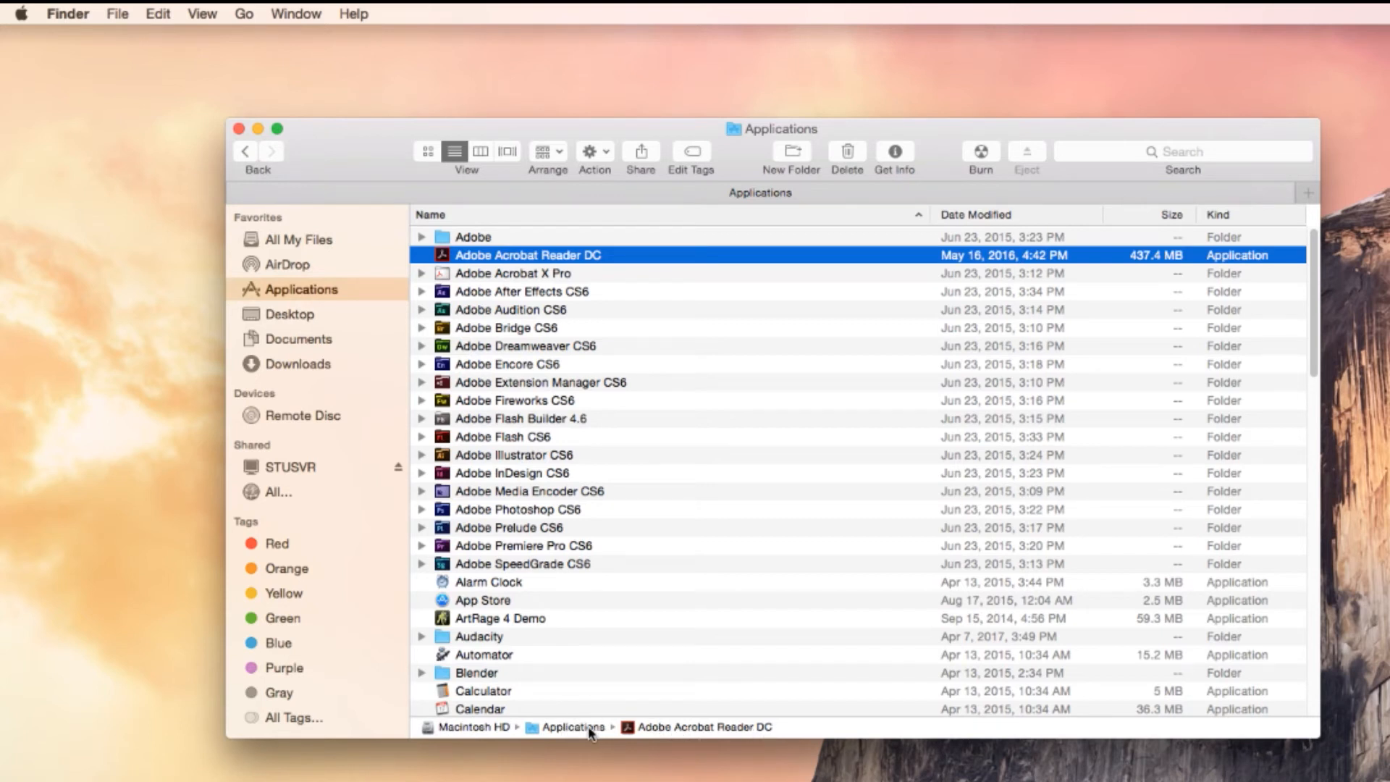
pyautogui.moveTo(752, 727)
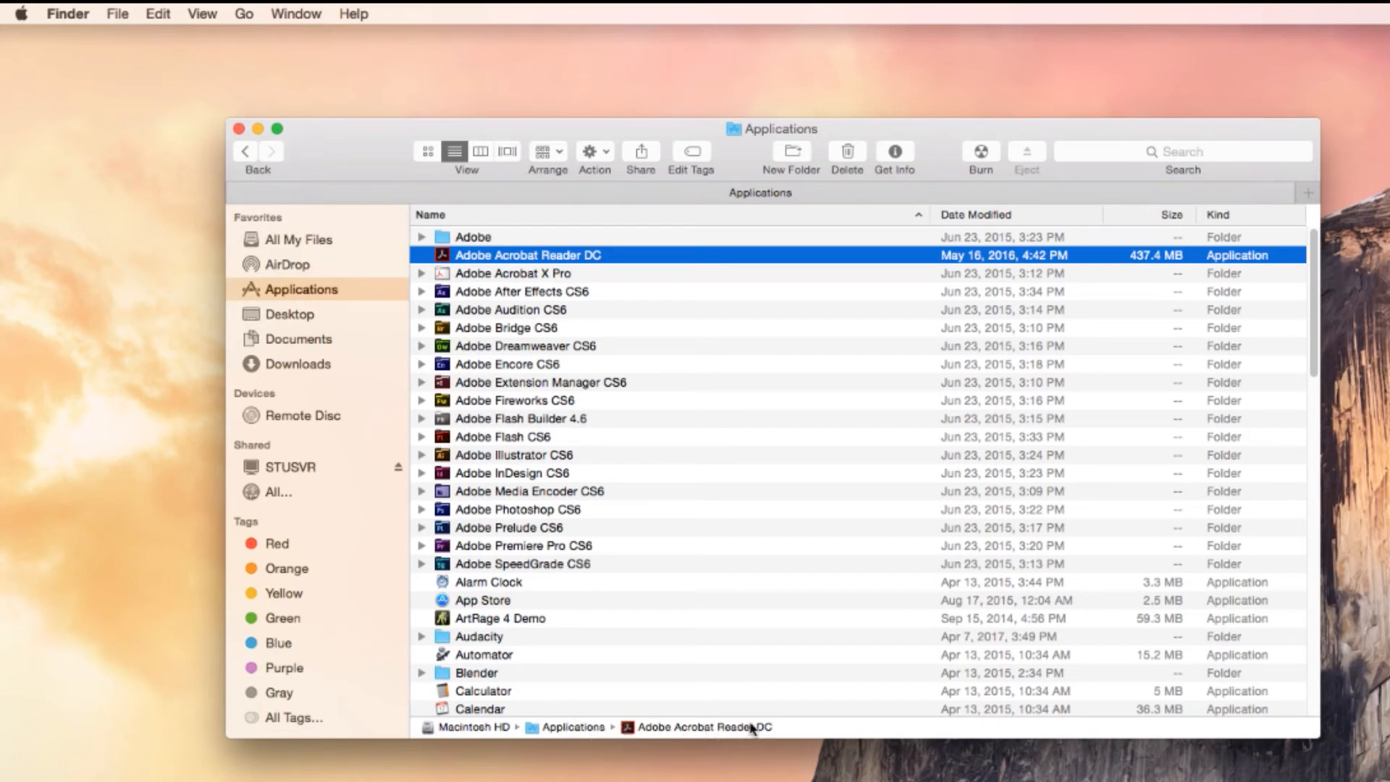
pyautogui.moveTo(475, 733)
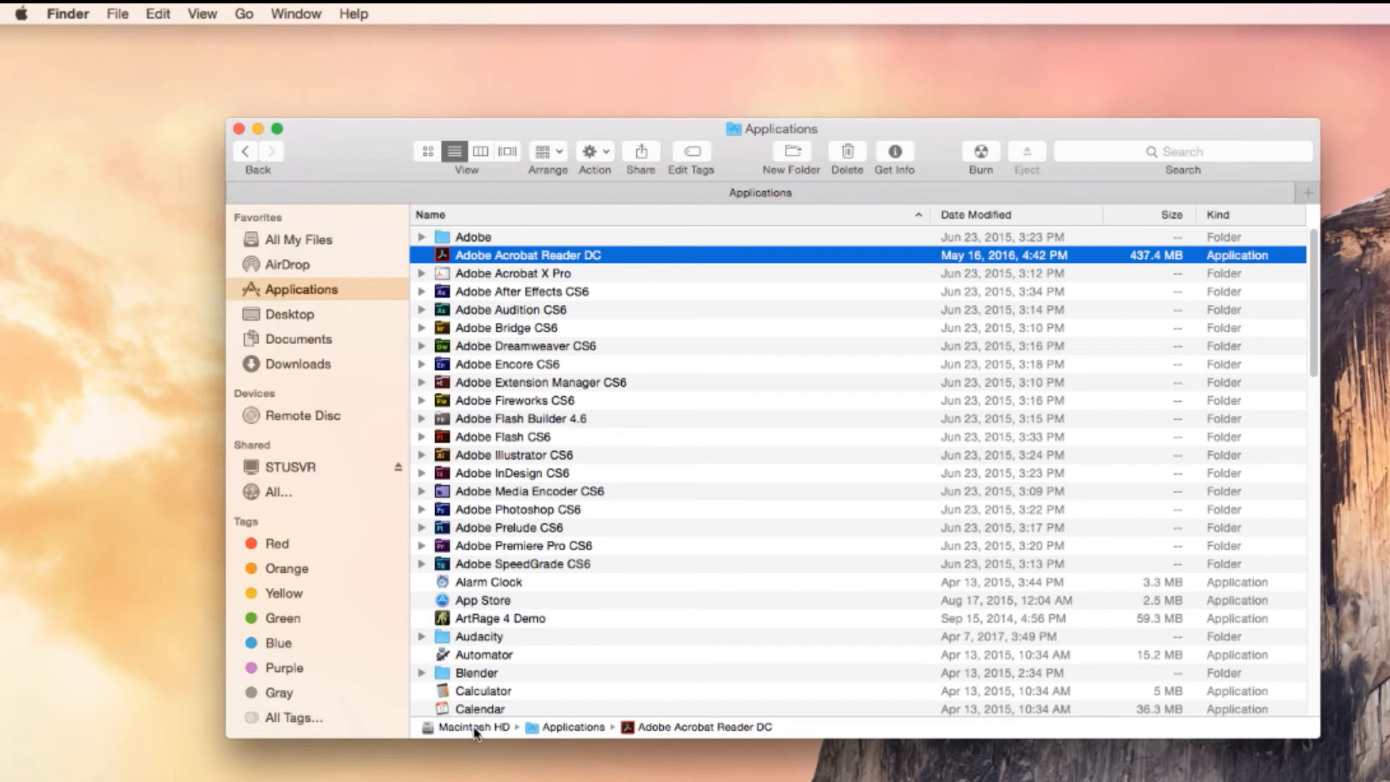
pyautogui.click(475, 727)
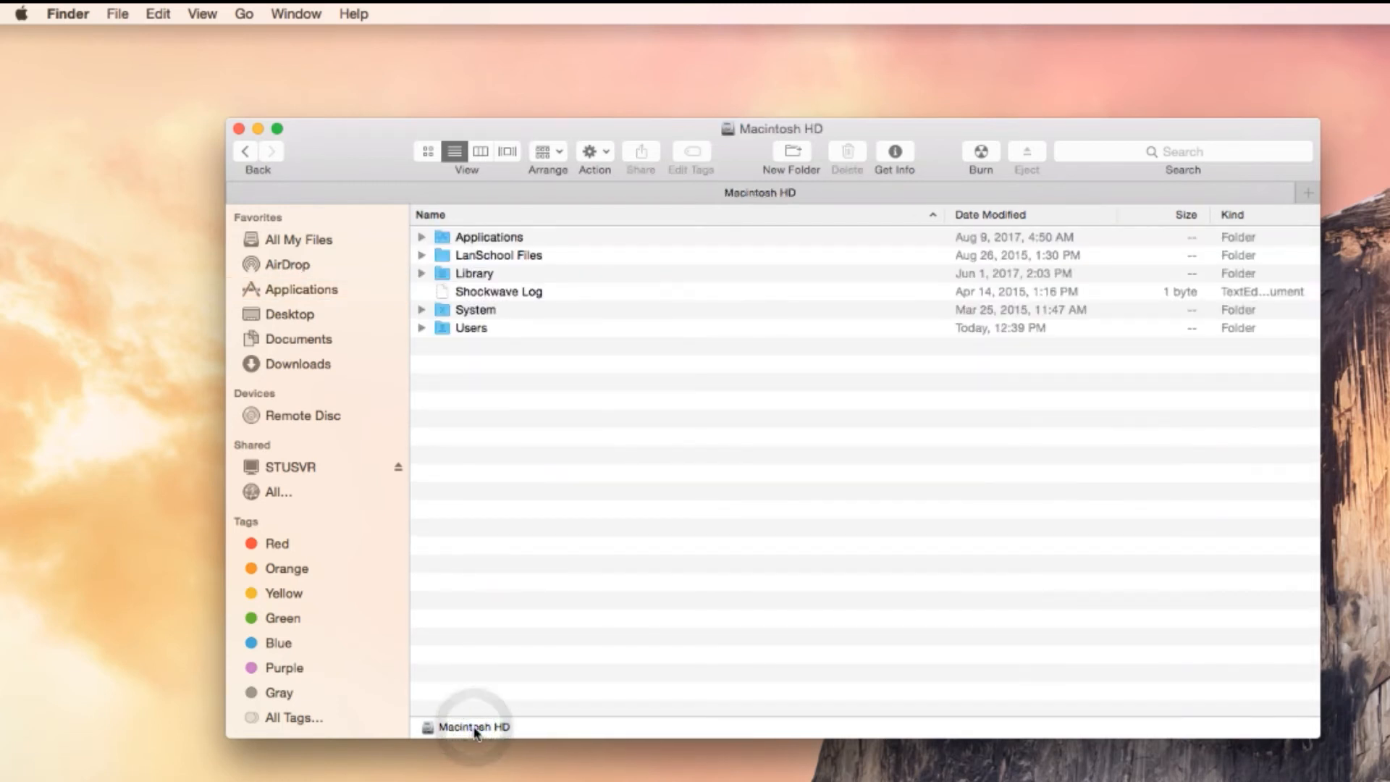
pyautogui.click(203, 13)
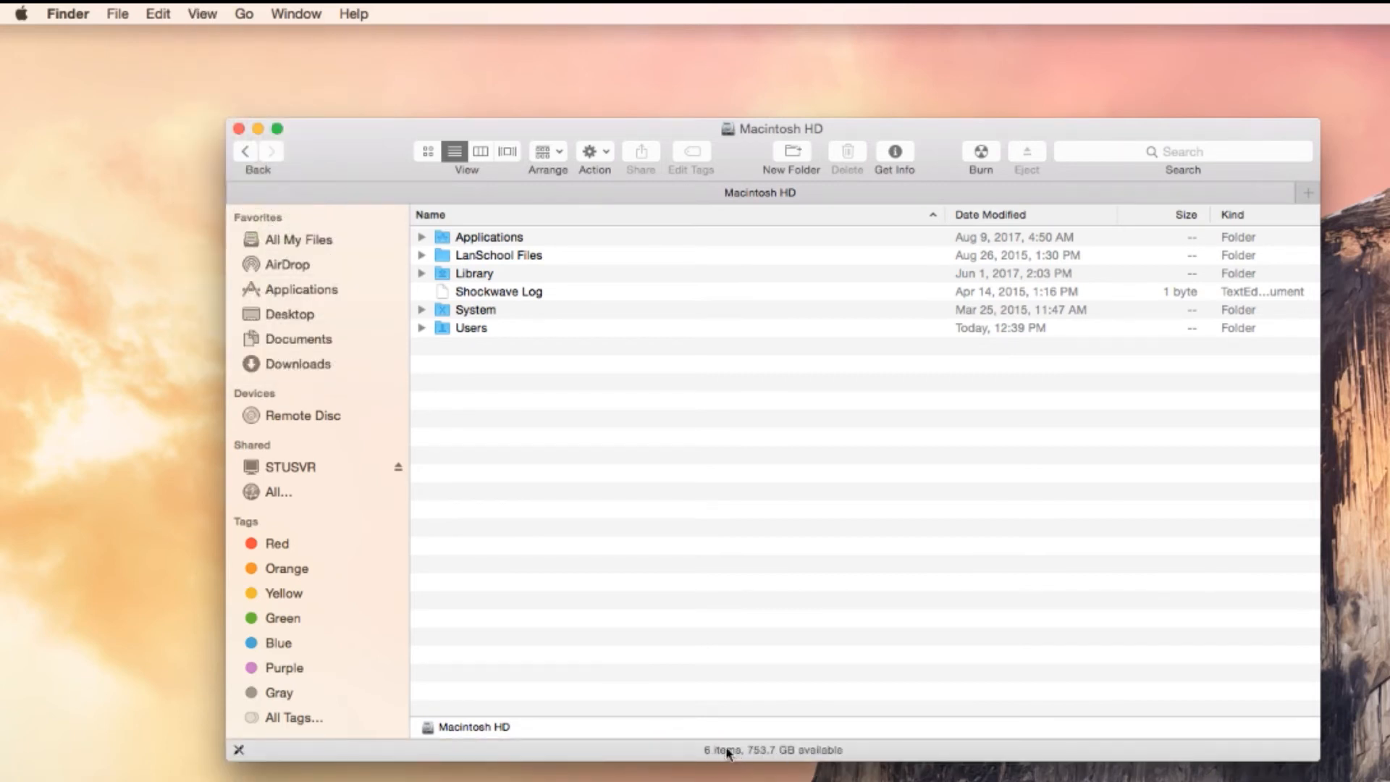
pyautogui.click(475, 274)
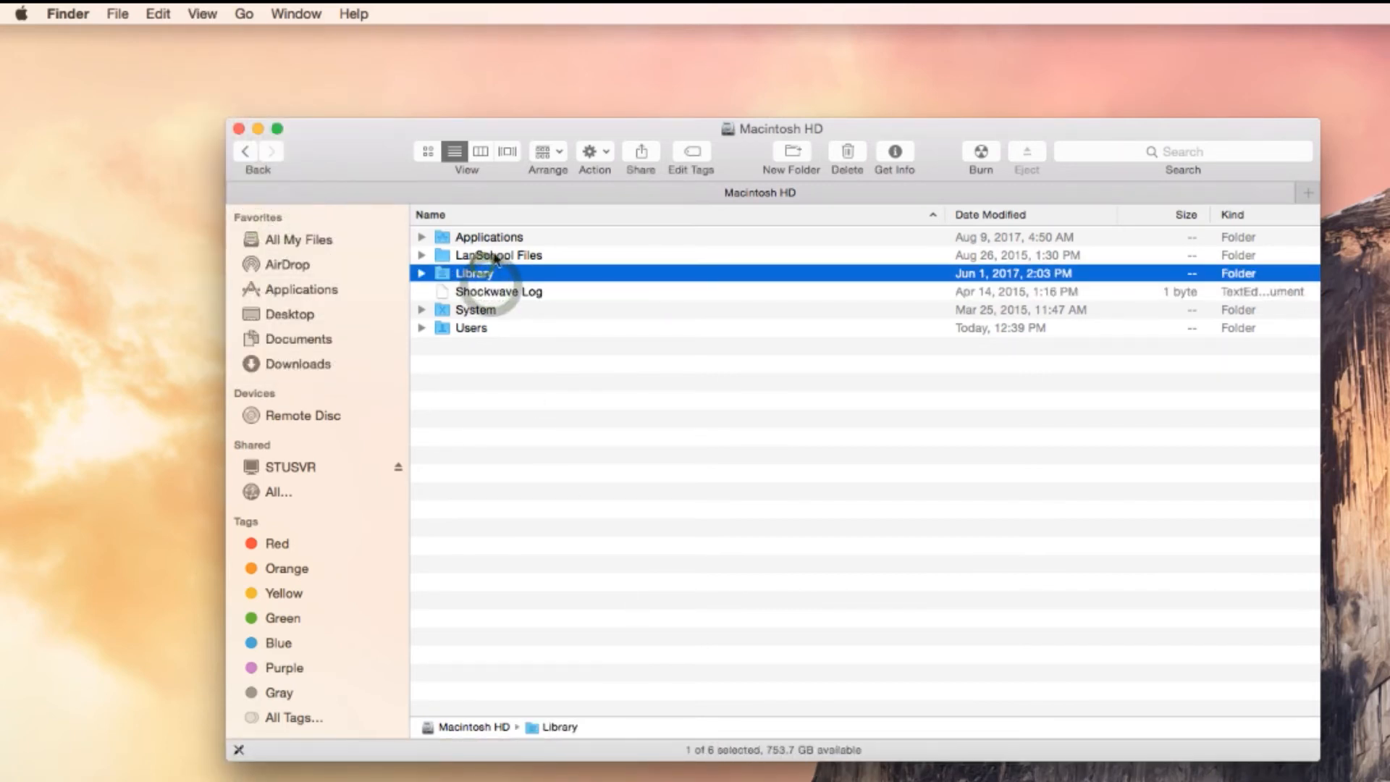
pyautogui.click(498, 255)
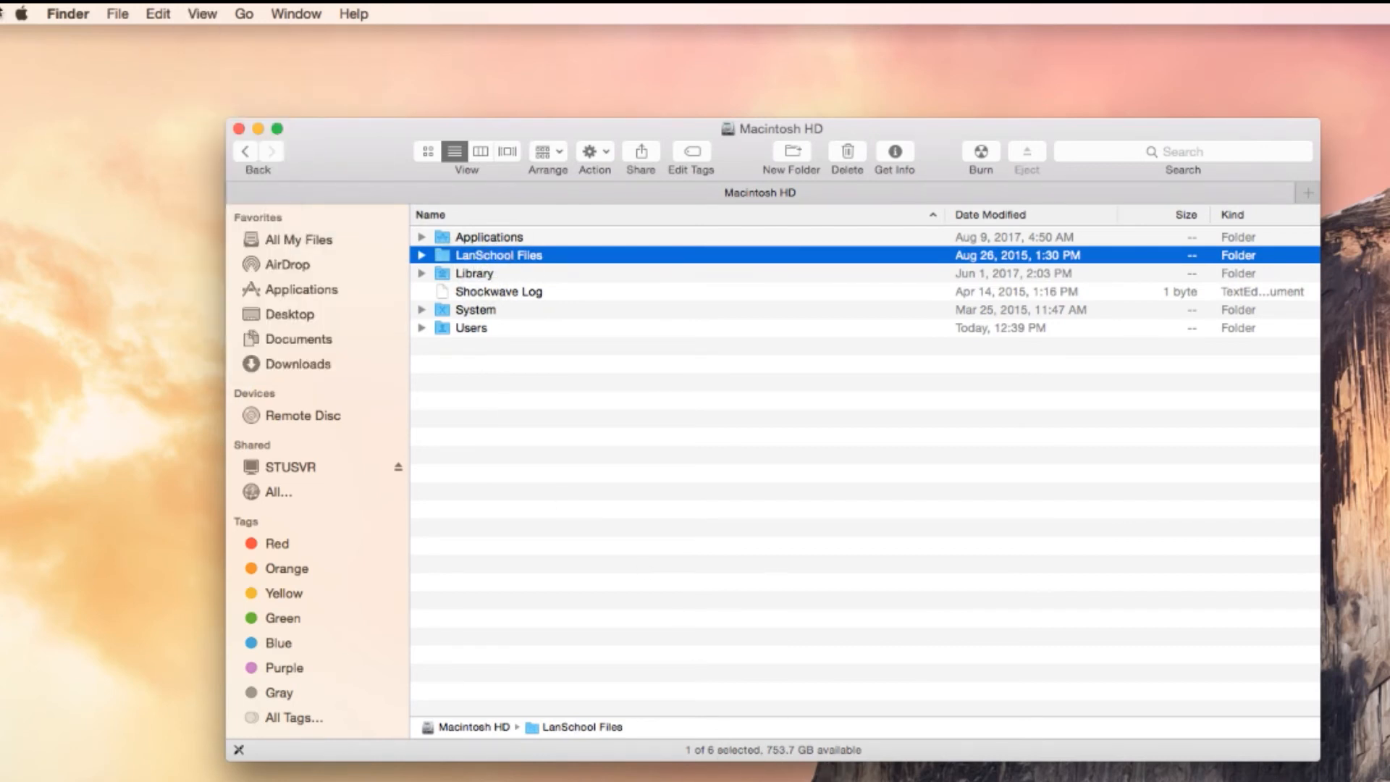
pyautogui.click(202, 13)
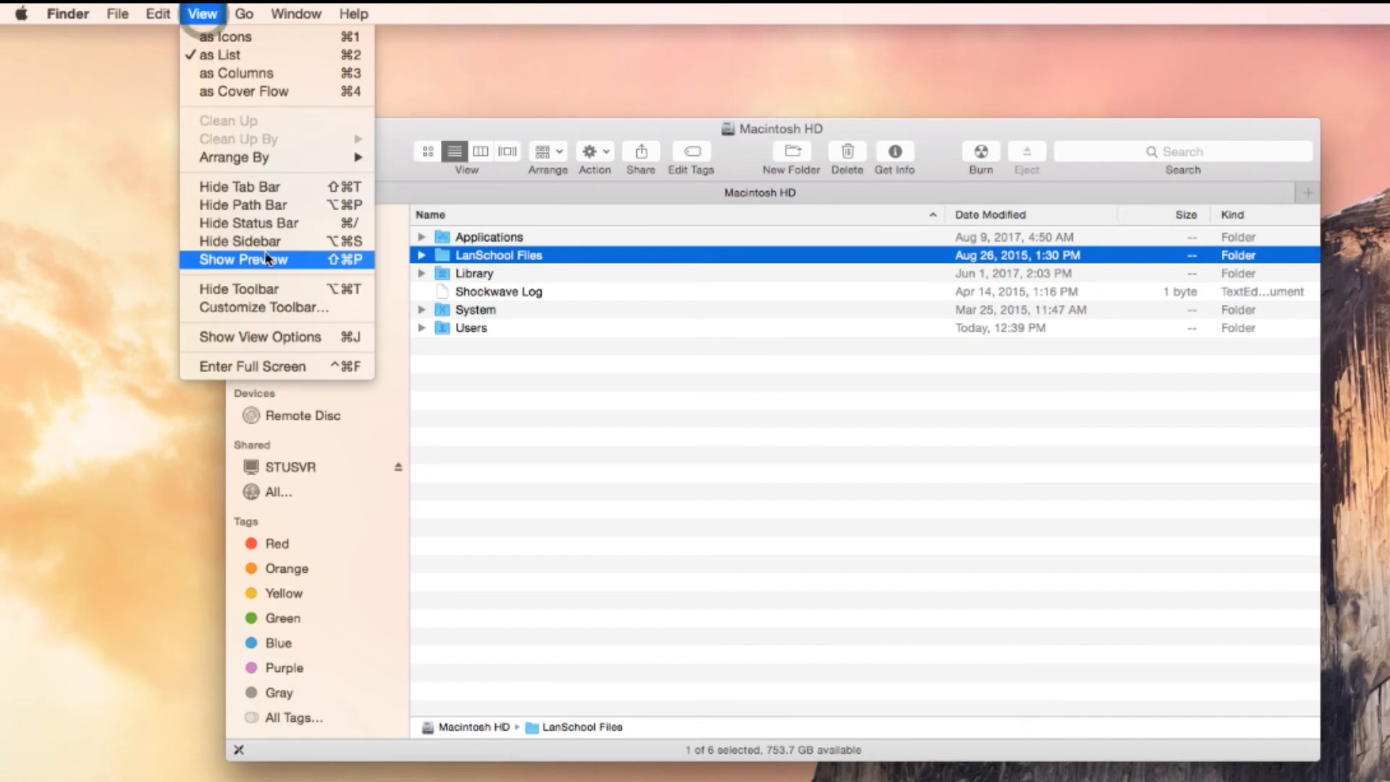
pyautogui.click(243, 259)
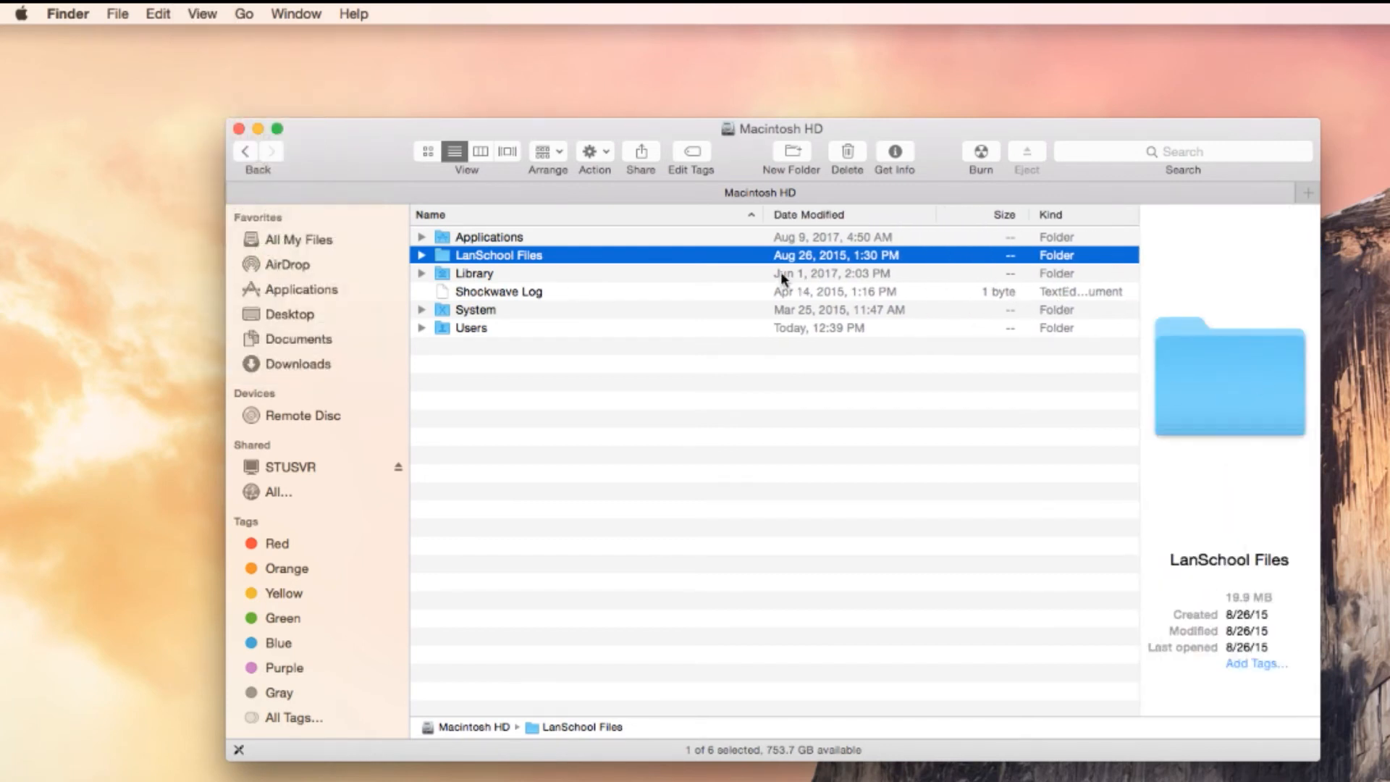
pyautogui.click(202, 13)
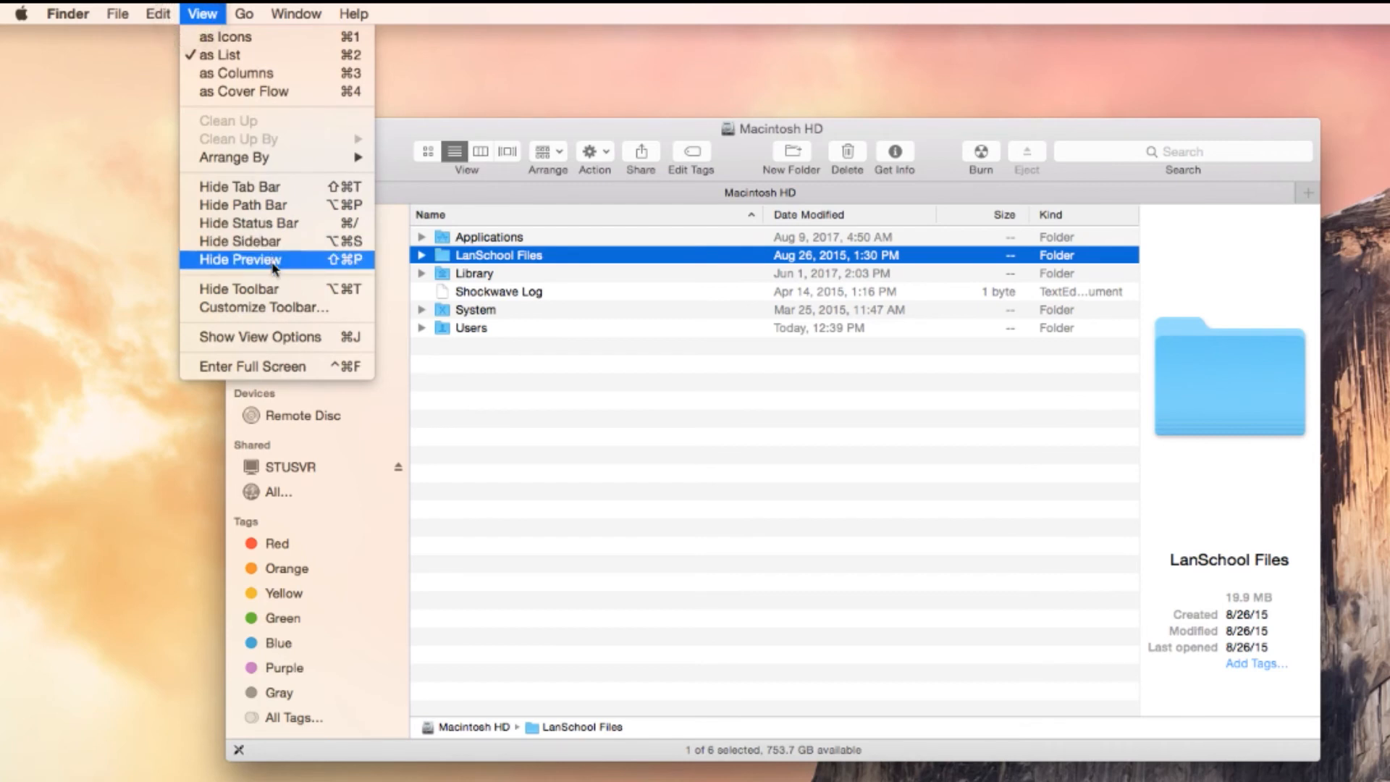
pyautogui.click(239, 259)
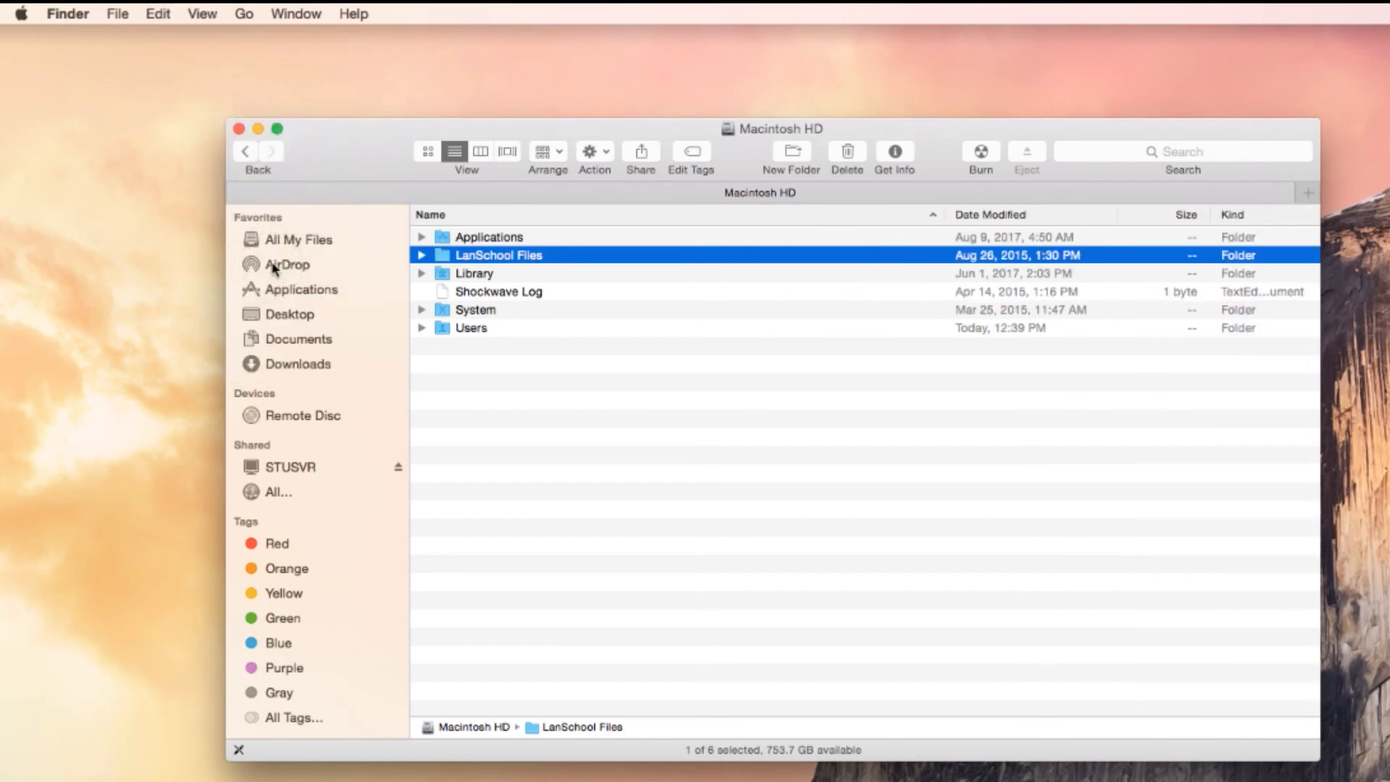
pyautogui.moveTo(550, 226)
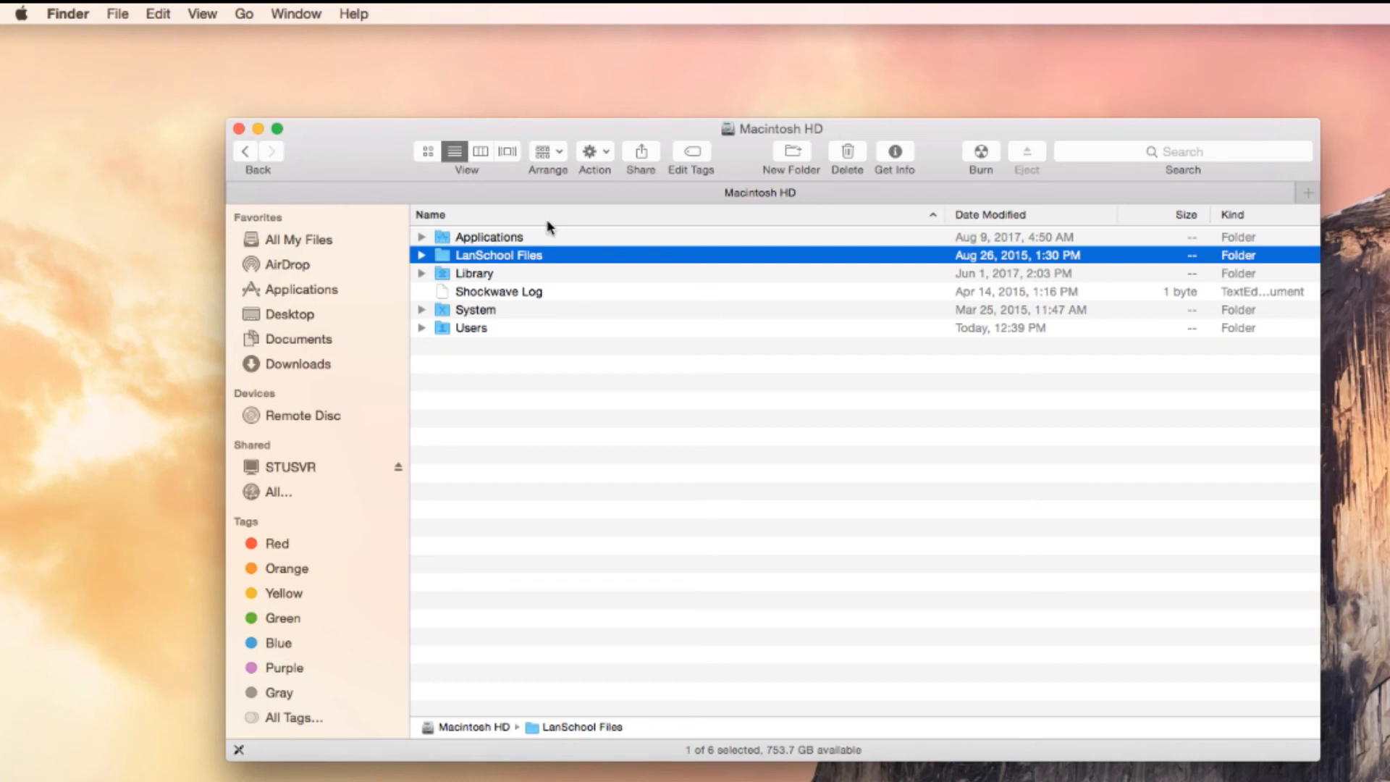
pyautogui.moveTo(357, 147)
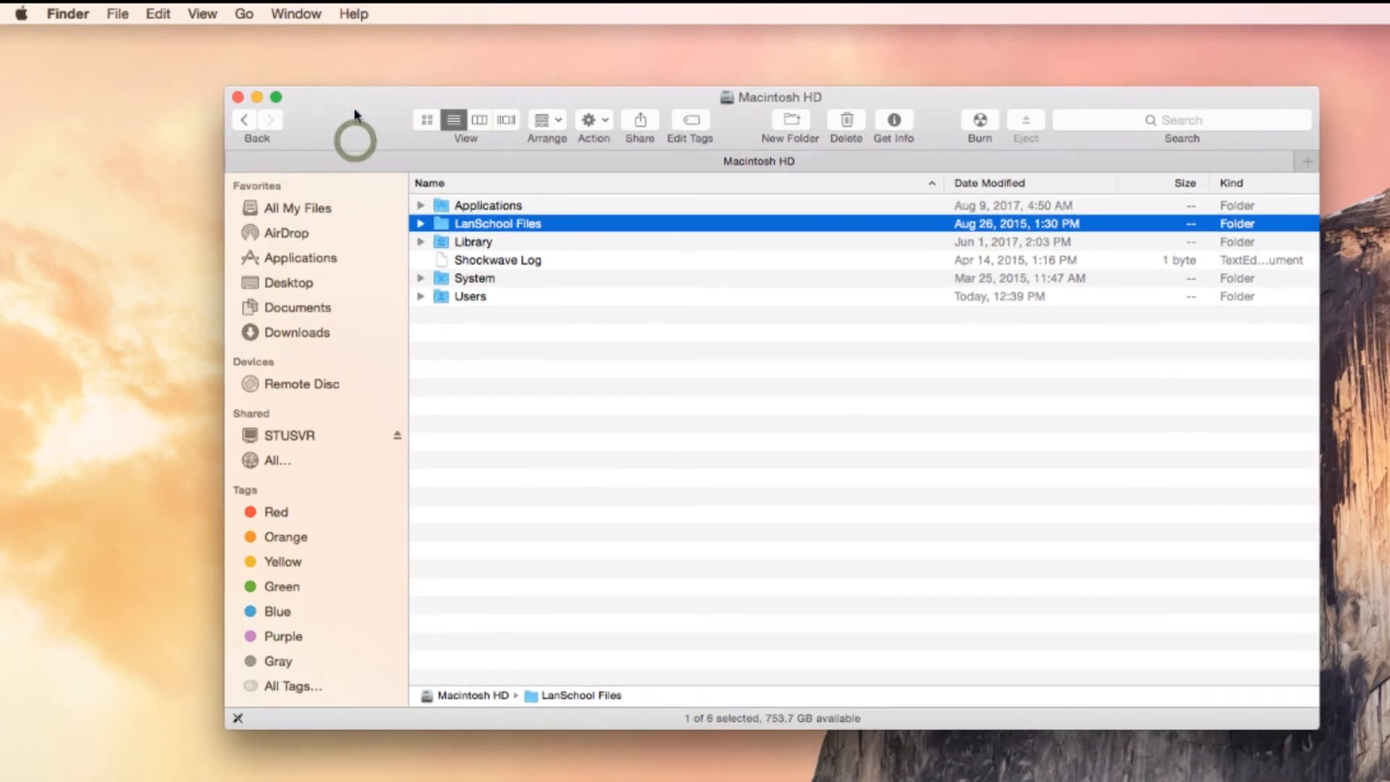
pyautogui.moveTo(789, 120)
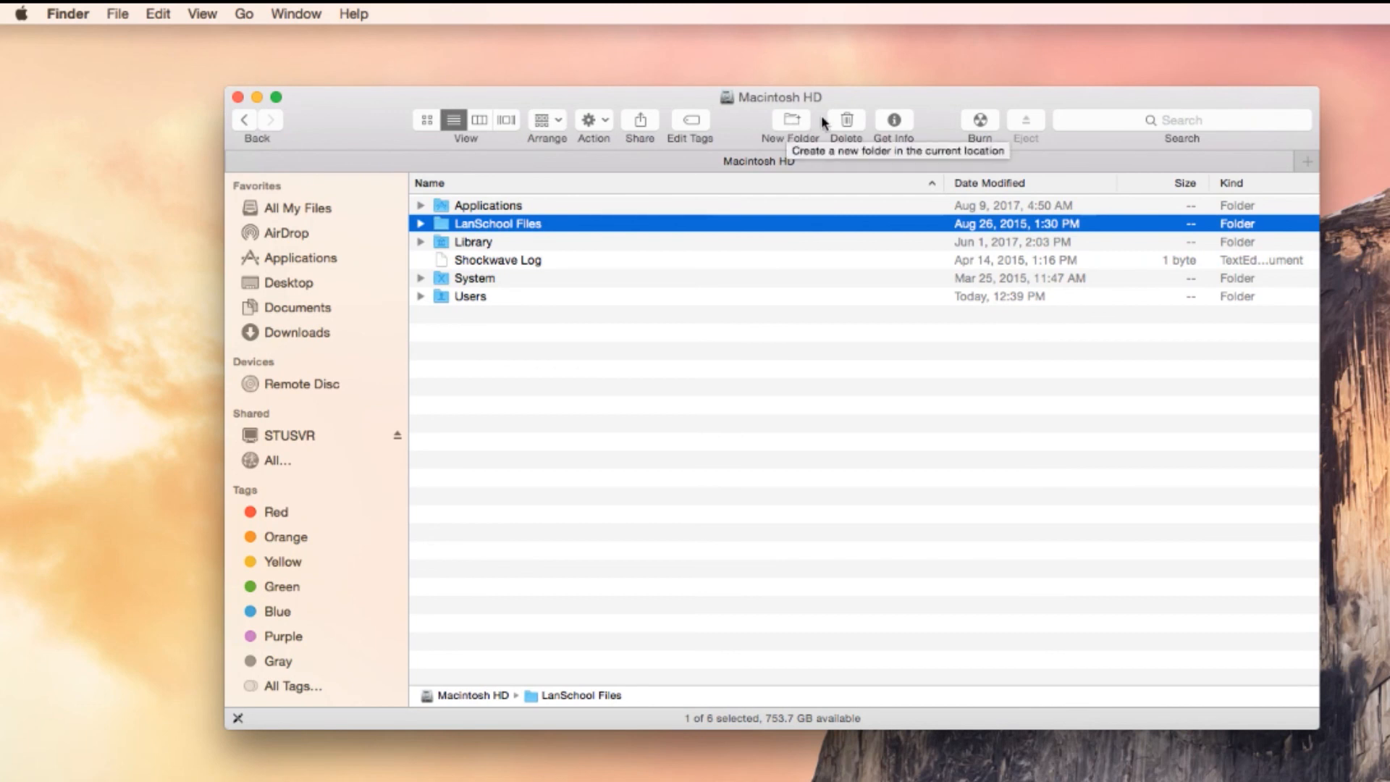
pyautogui.moveTo(930, 137)
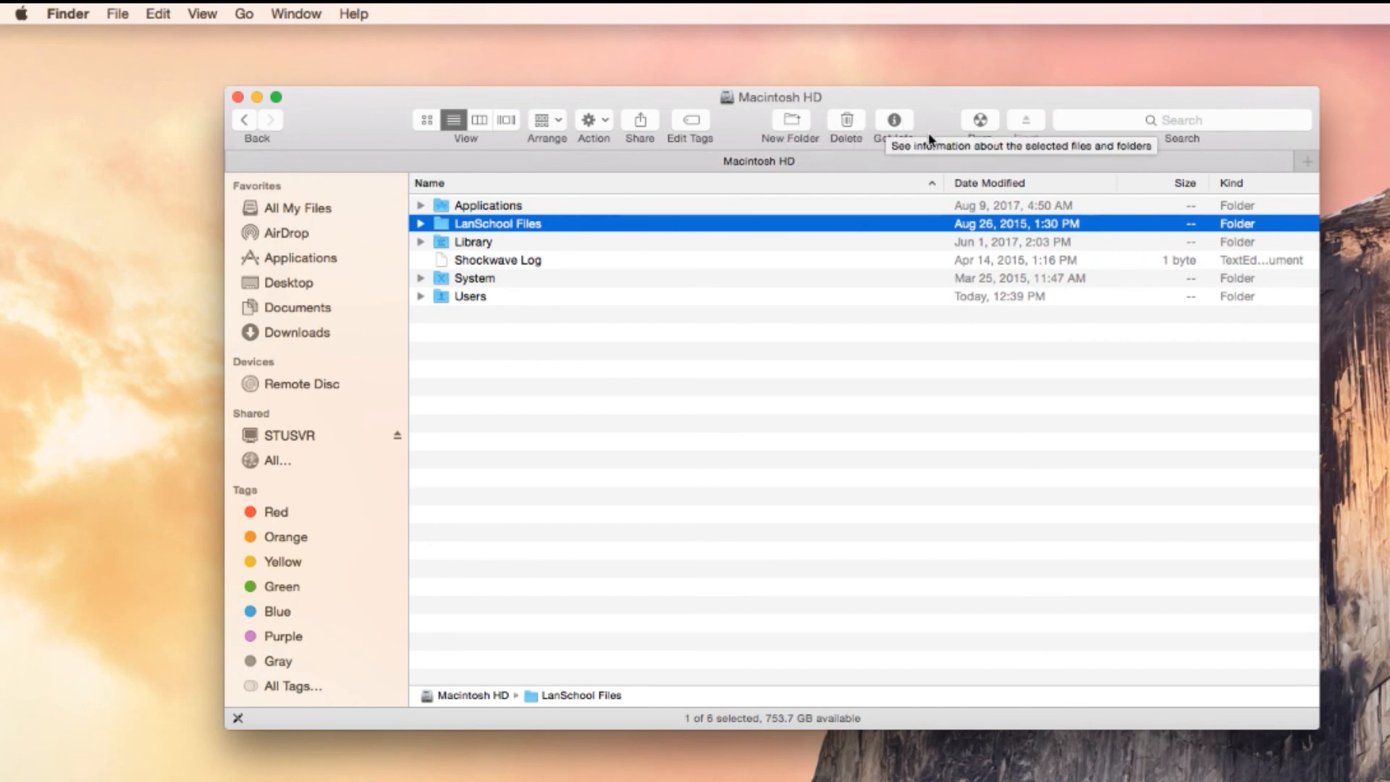